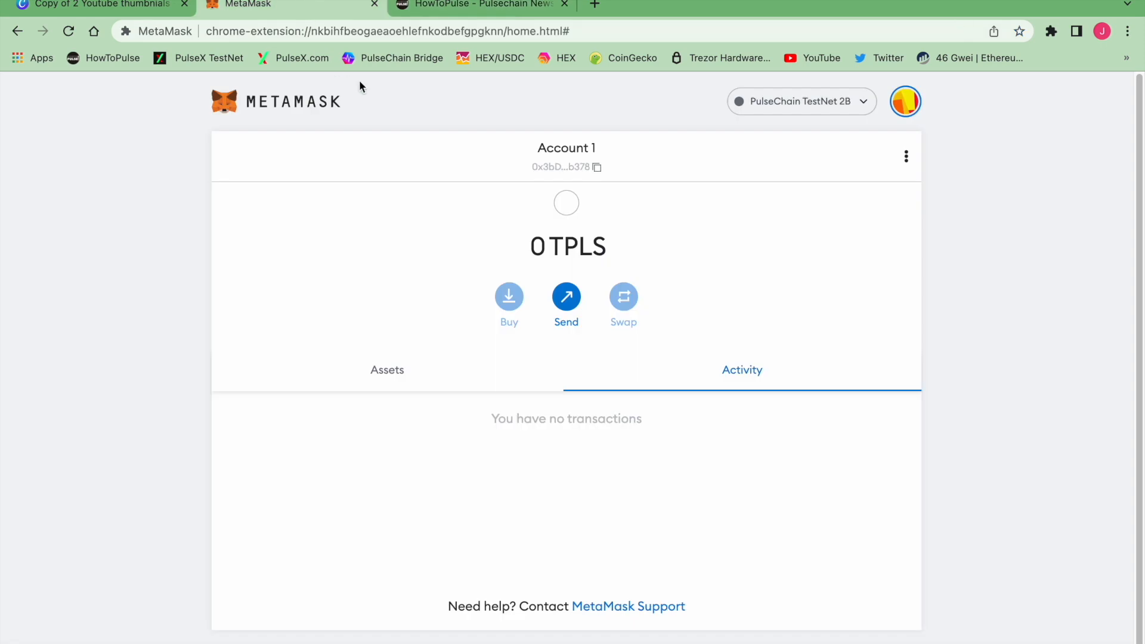
mouse_move(905, 117)
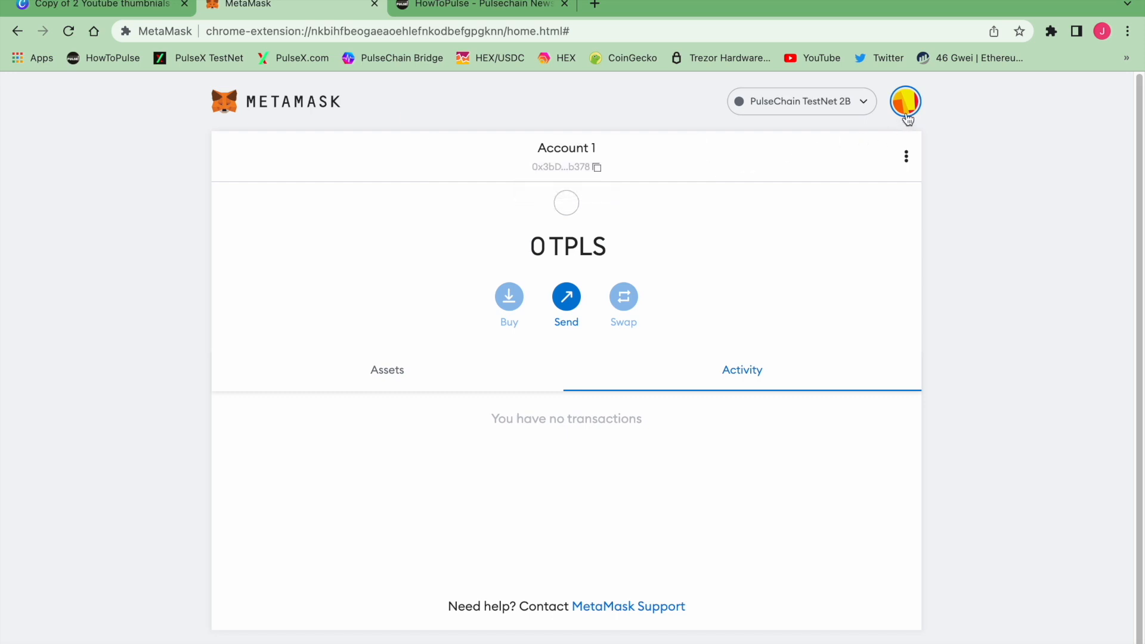
mouse_move(905, 118)
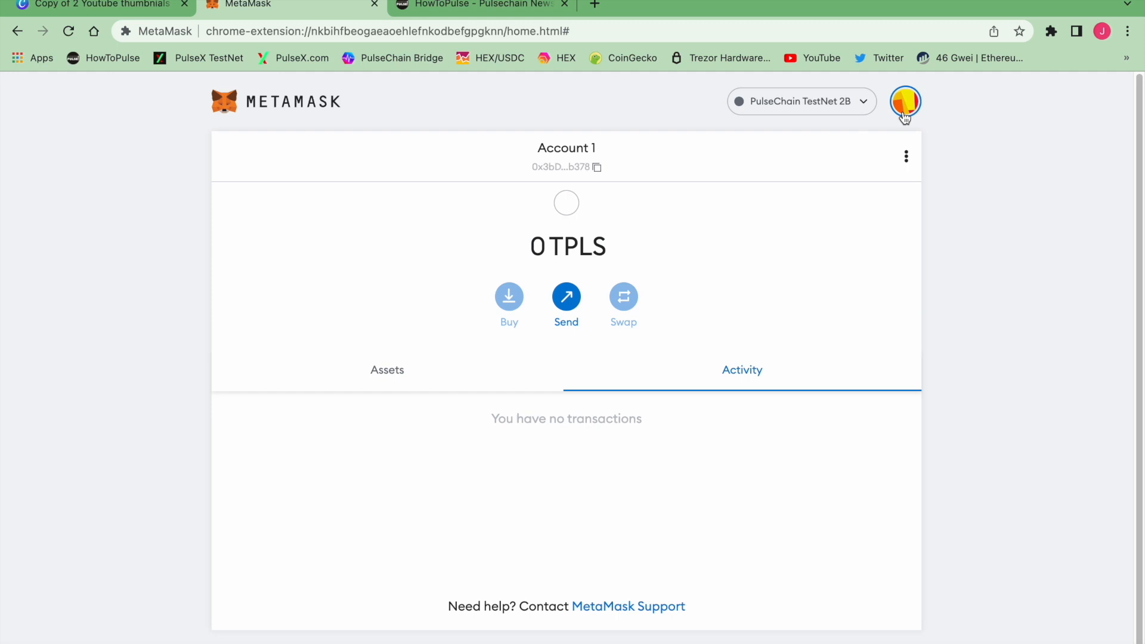
Step: Open the My Accounts list from the account avatar in the top-right
click(904, 101)
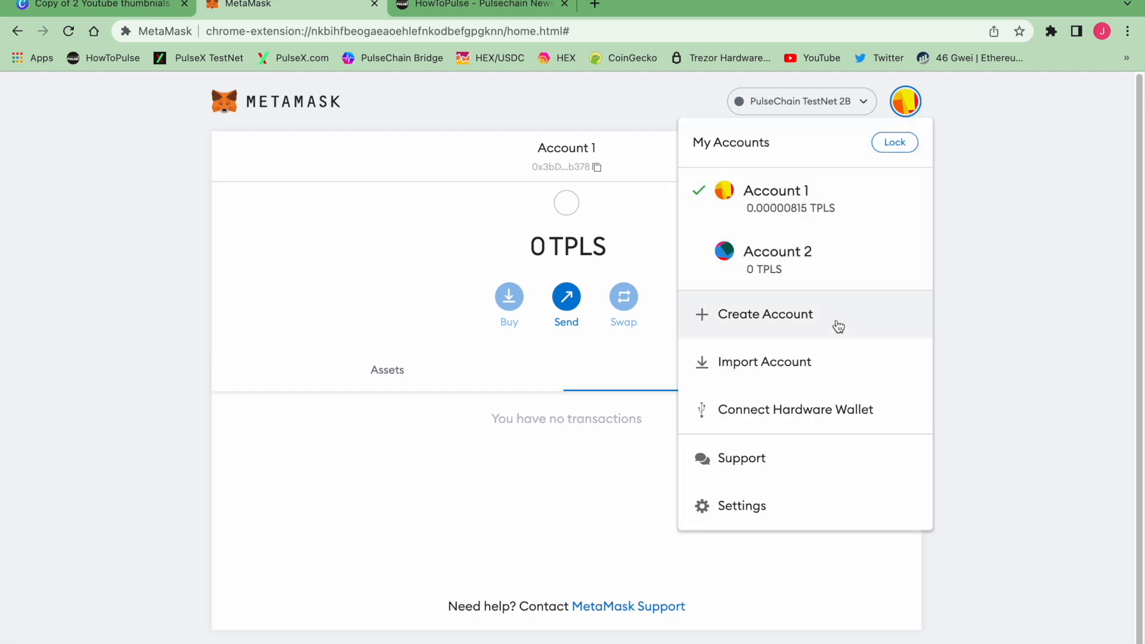
Step: Connect the Trezor wallet and add its first account, ending 555D, as Trezor 1
click(795, 409)
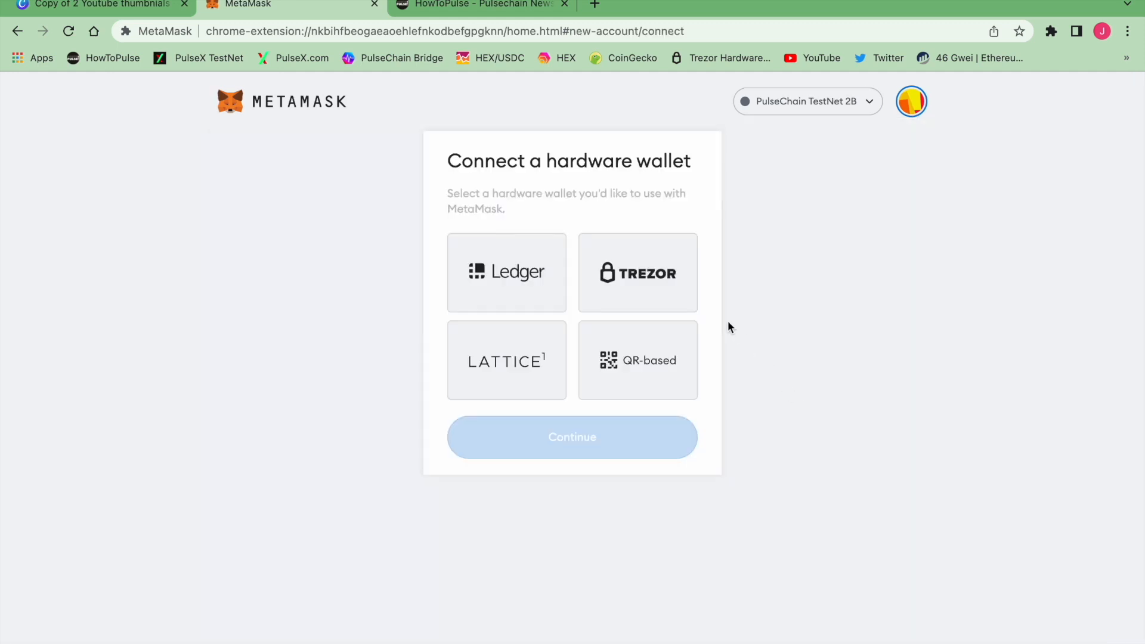
click(637, 273)
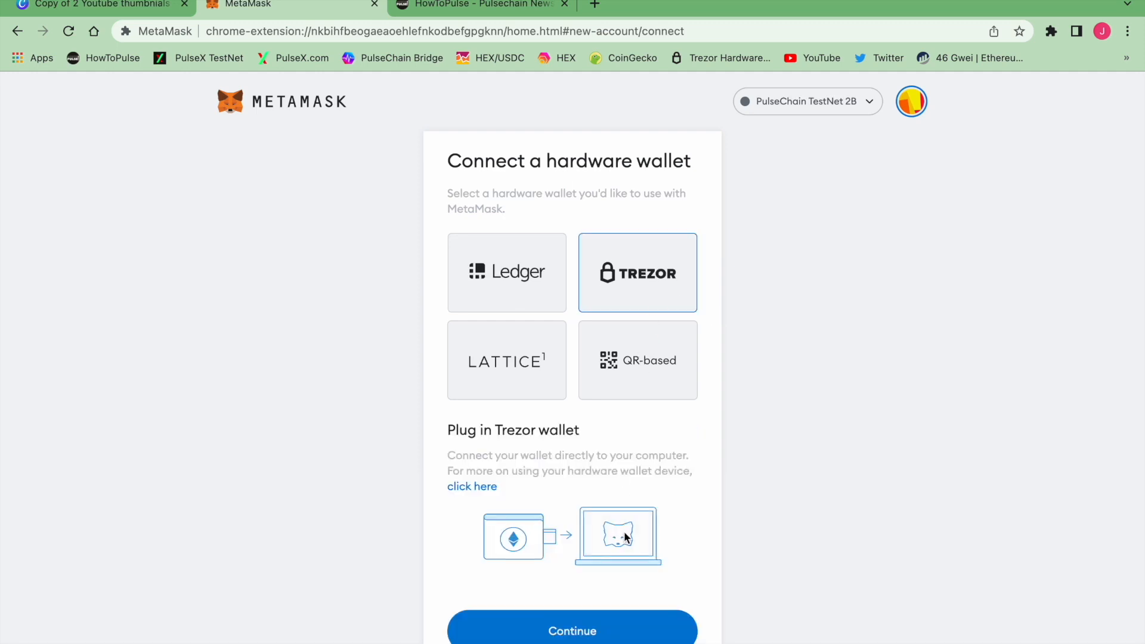
mouse_move(606, 630)
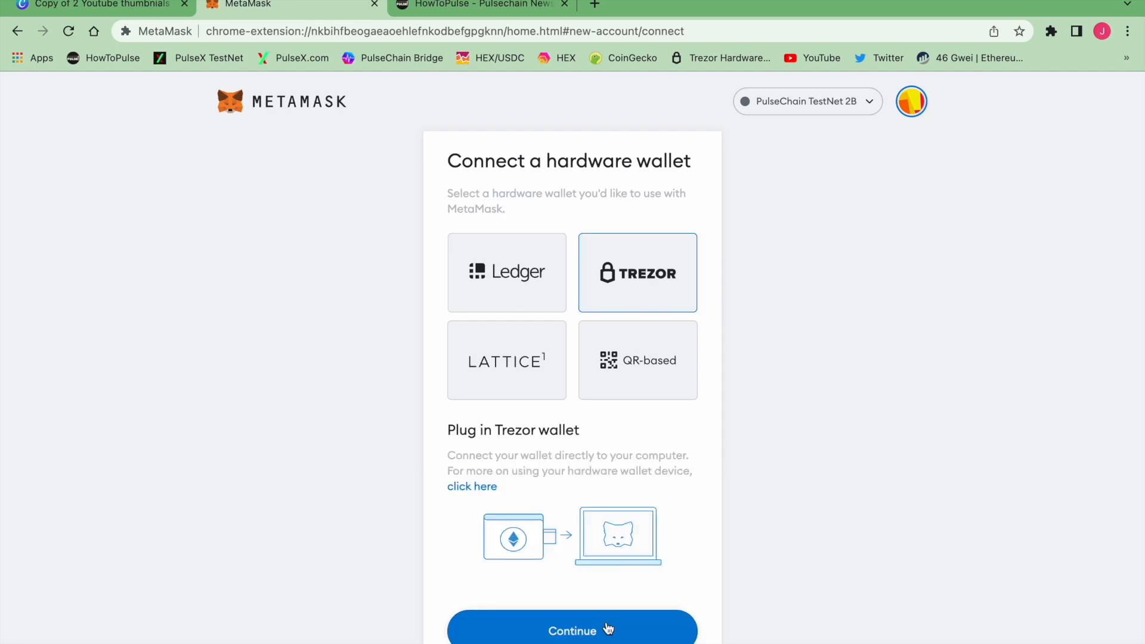
click(572, 630)
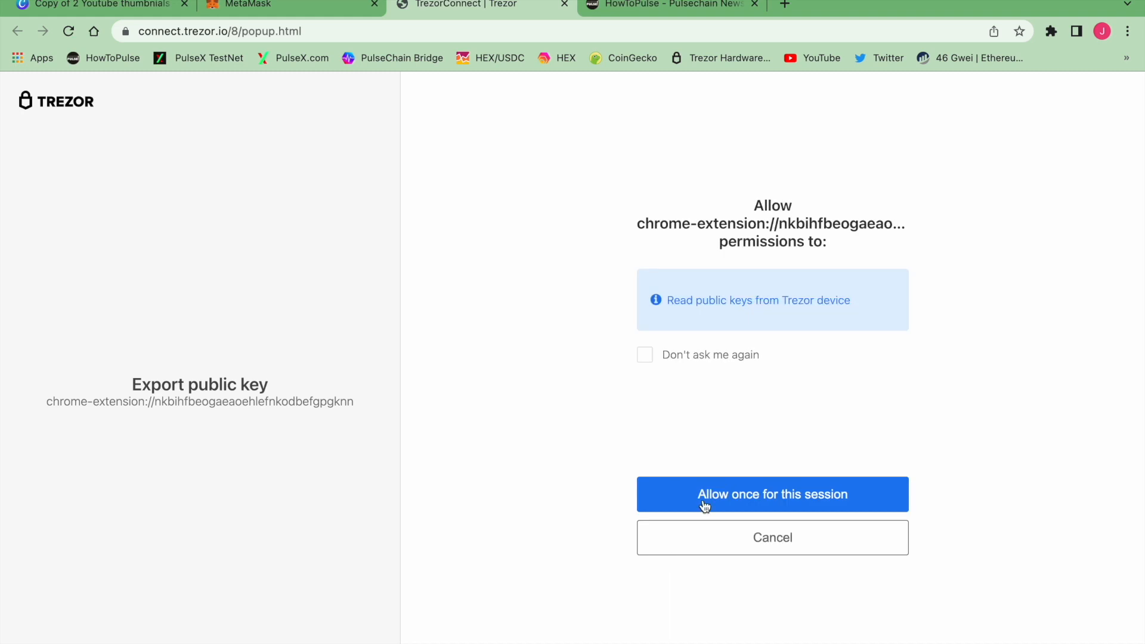
click(772, 494)
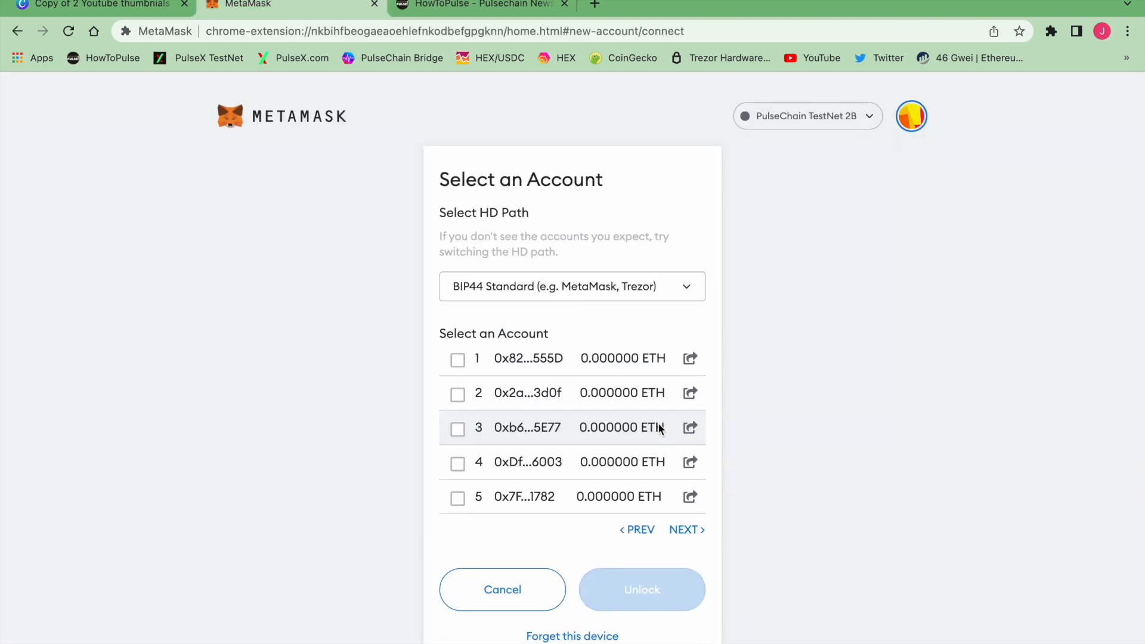
click(458, 359)
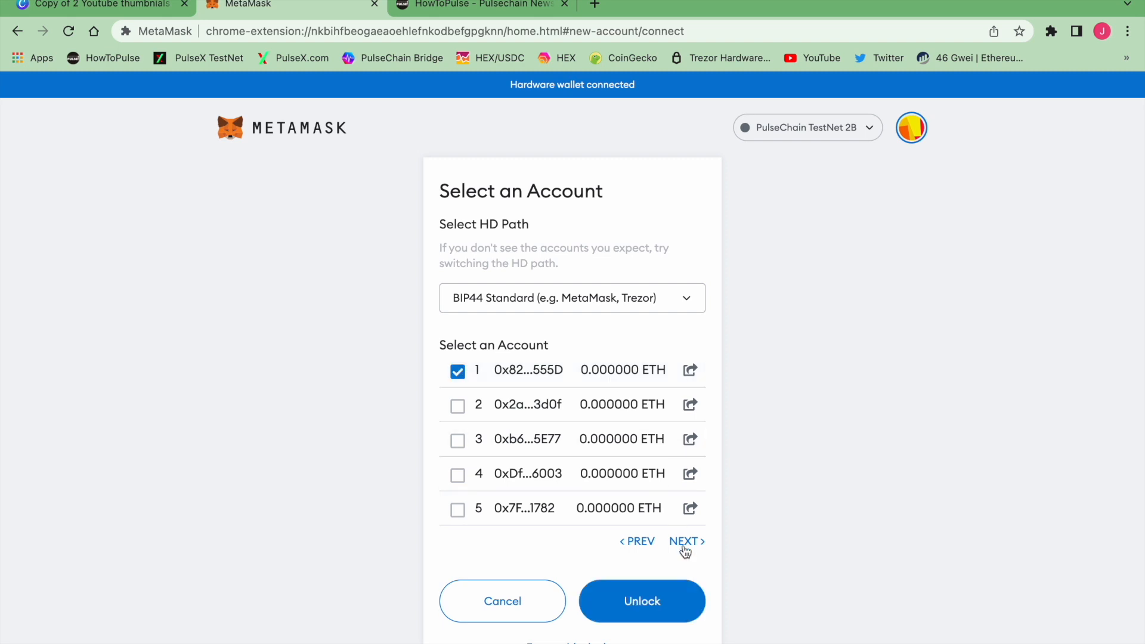
click(641, 602)
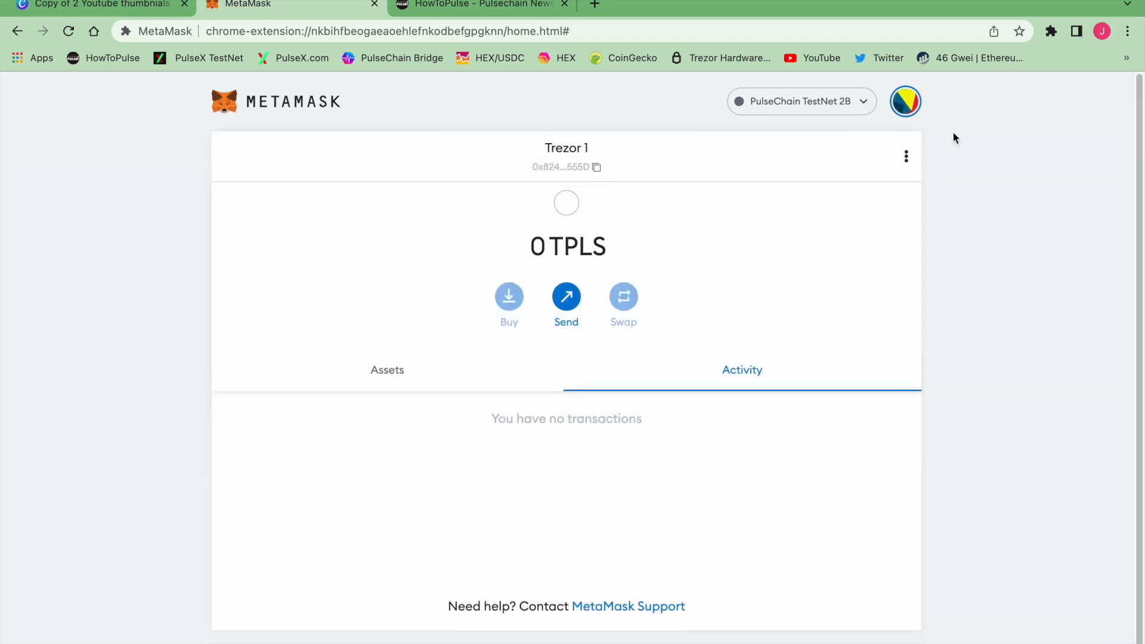
Step: Reopen My Accounts to review the new Trezor 1 entry with 0 TPLS
click(905, 100)
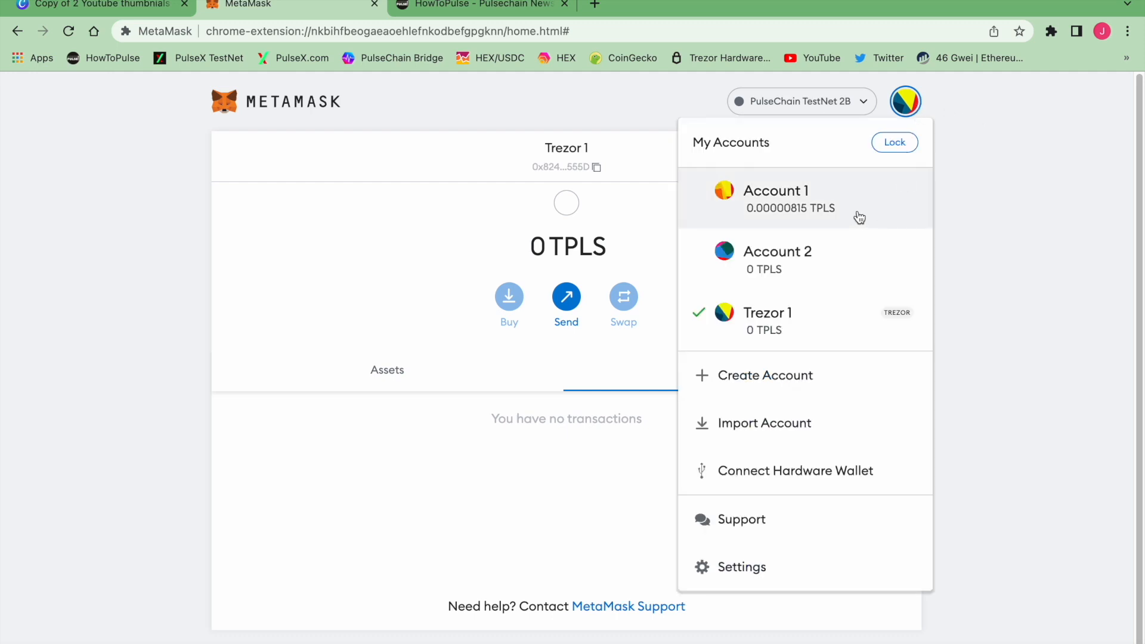
mouse_move(813, 243)
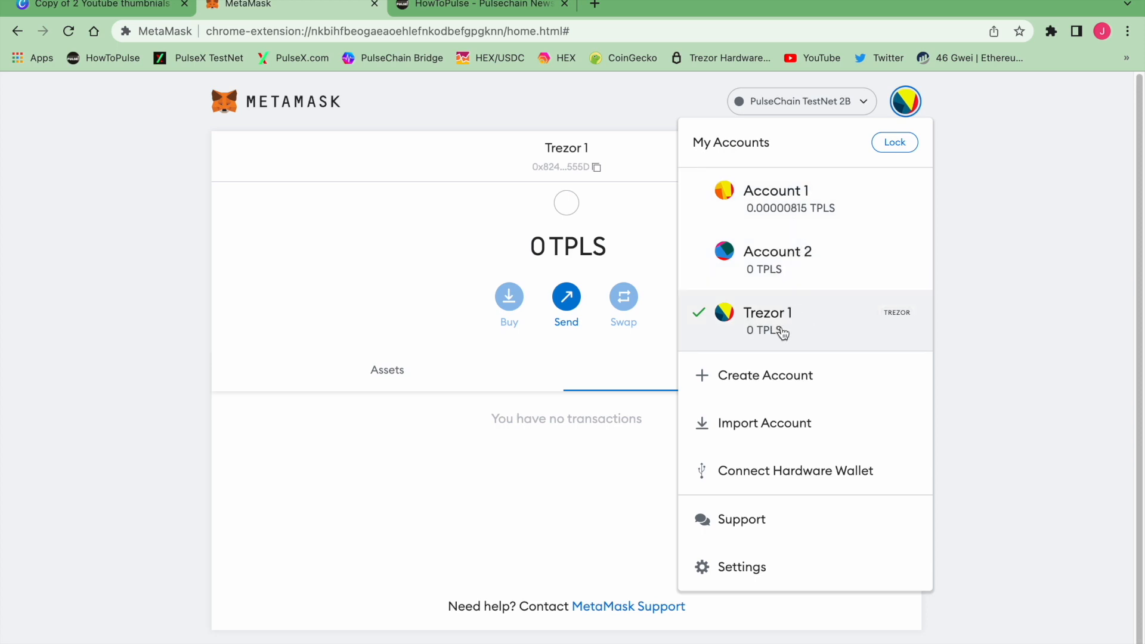
mouse_move(624, 217)
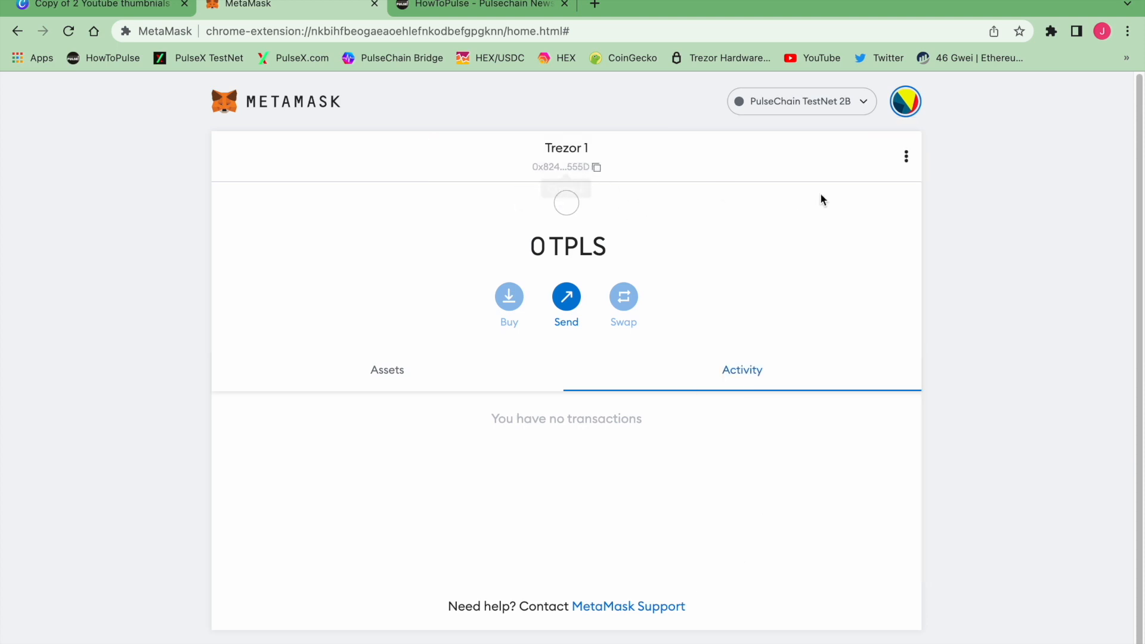
click(905, 102)
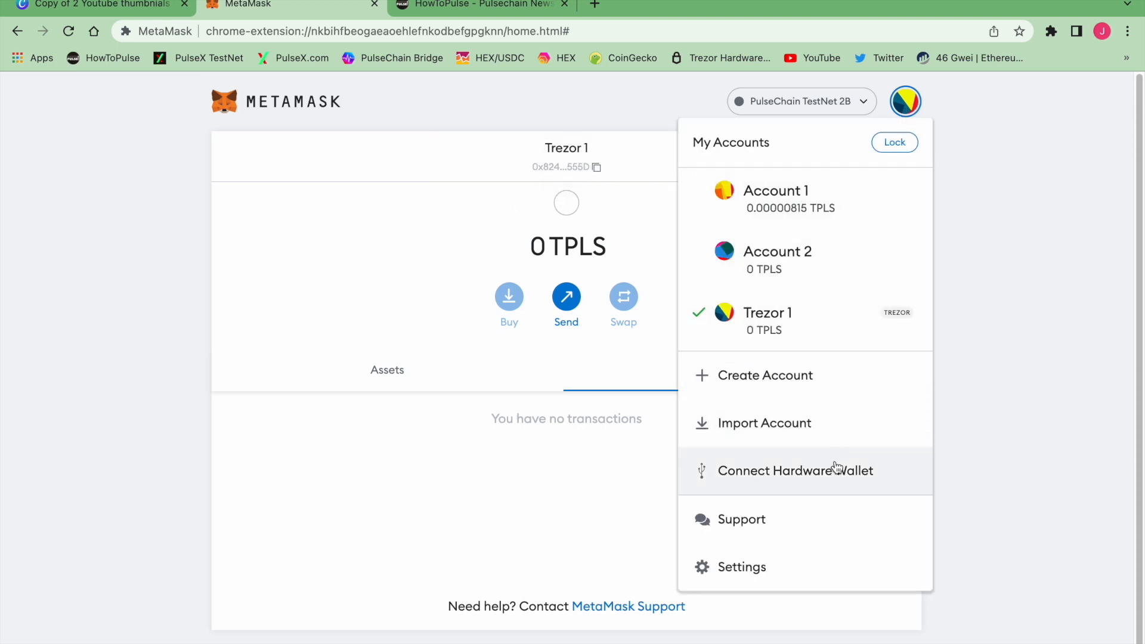
click(744, 567)
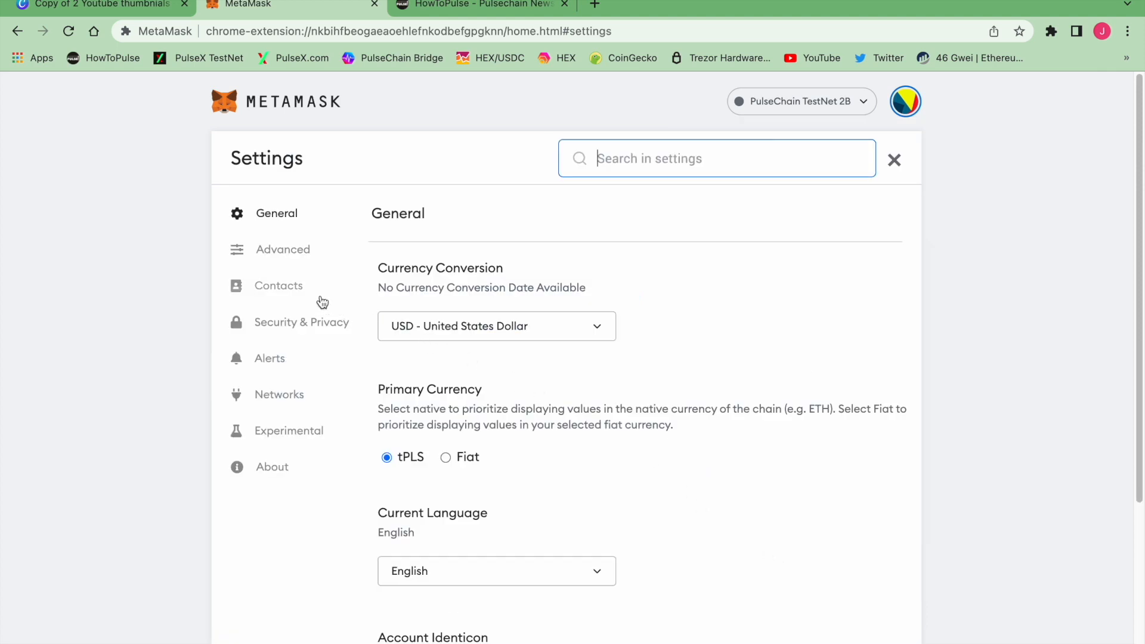
click(278, 286)
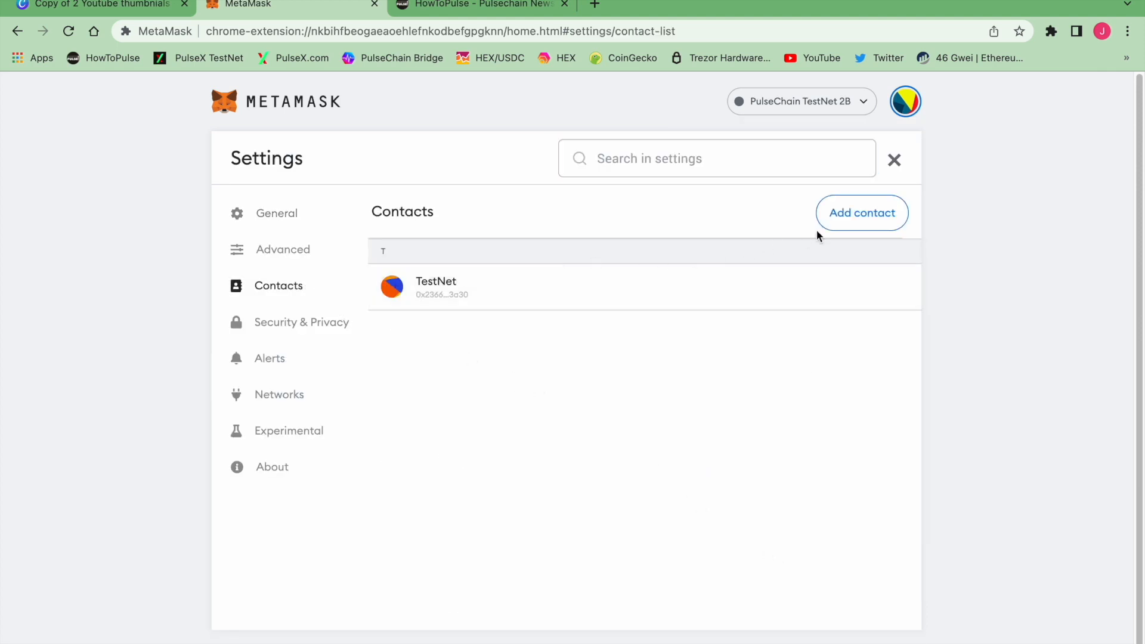
click(861, 212)
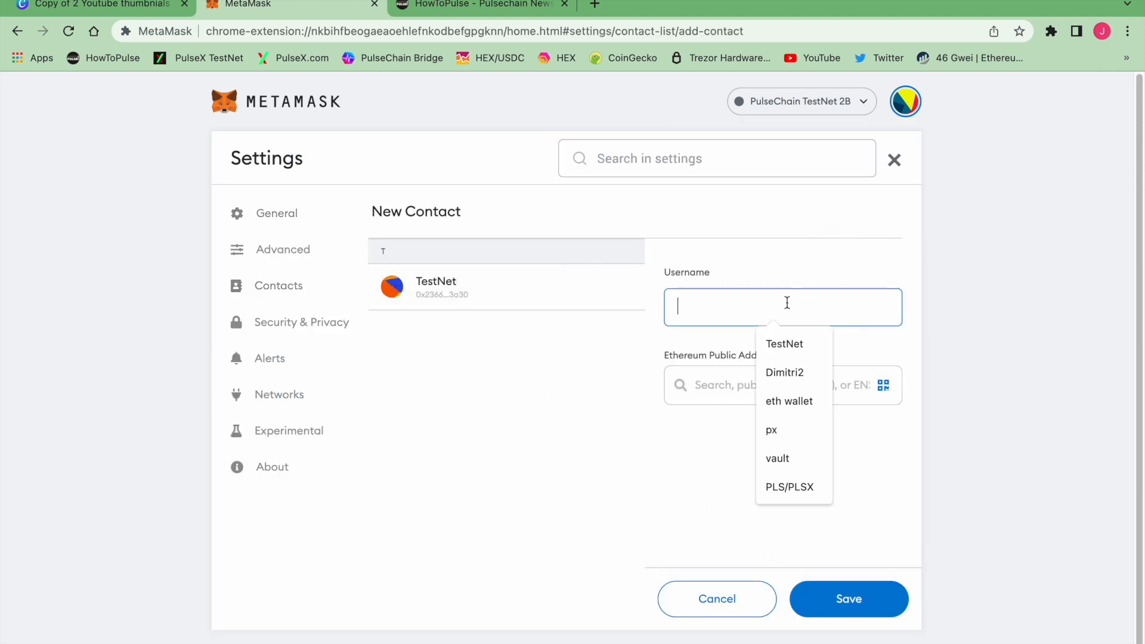
text(V)
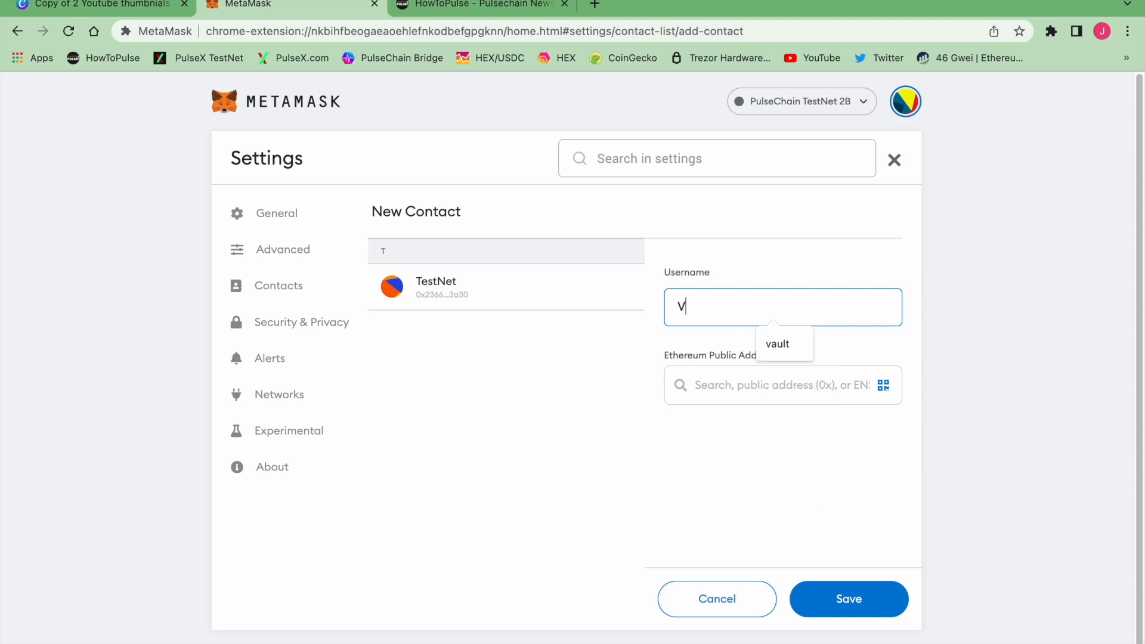
text(ault)
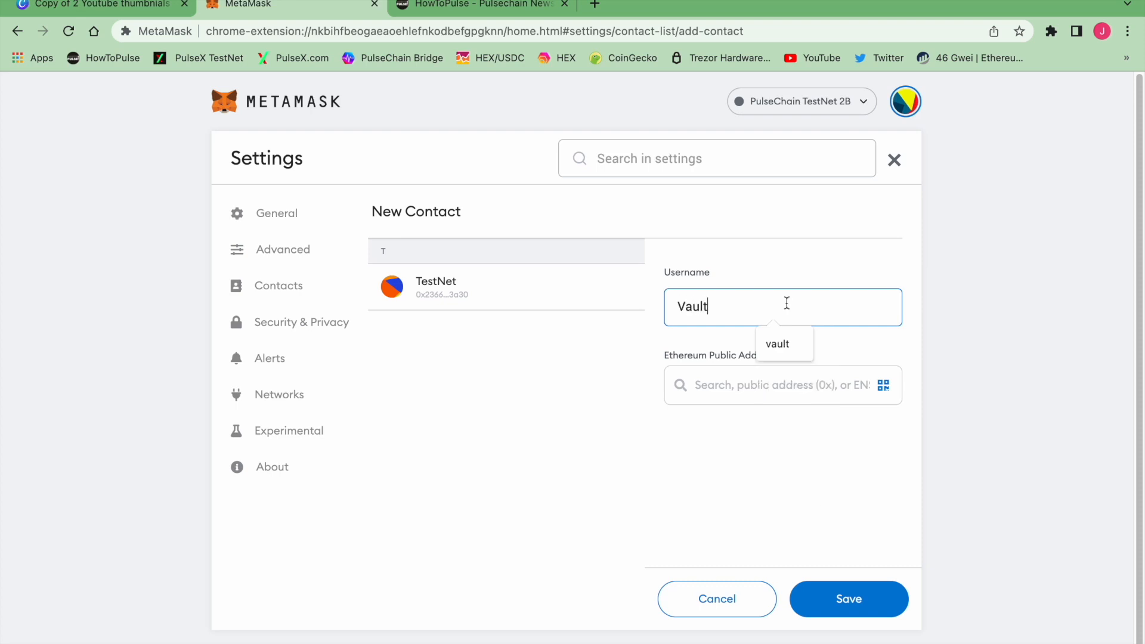
click(781, 385)
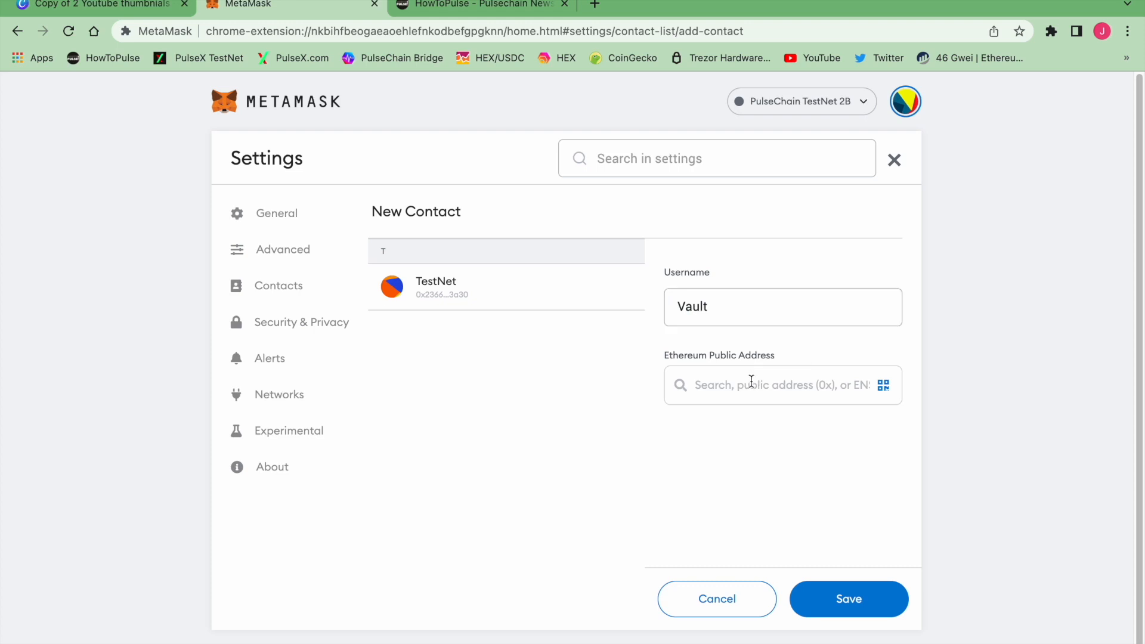
text(E0b0bf1FC7c9D7A3BFc7923b555D)
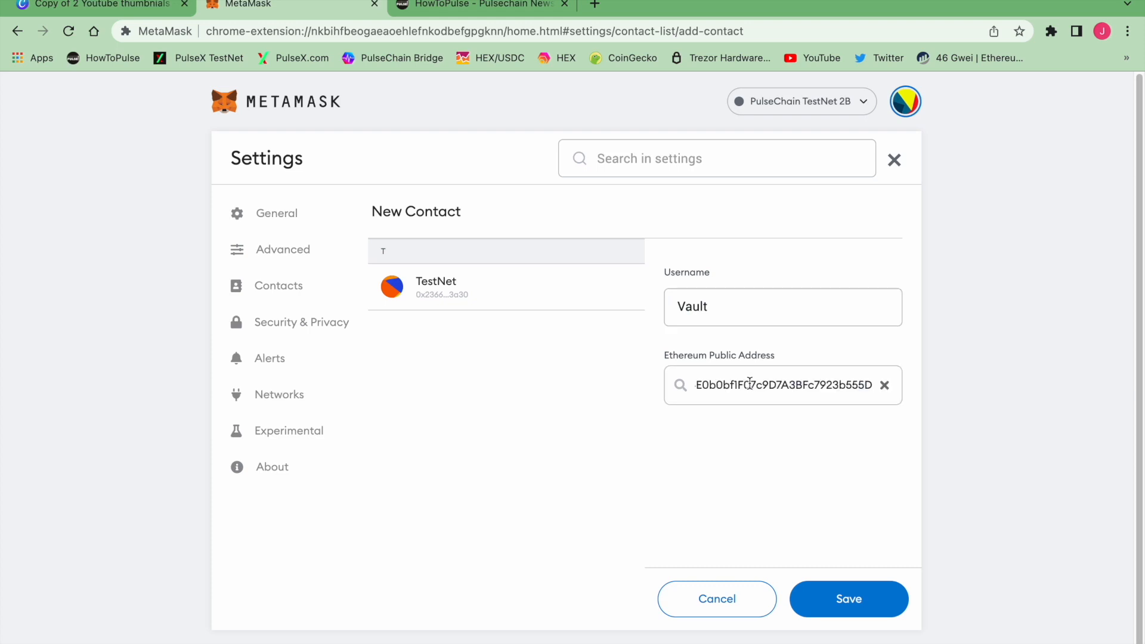
click(848, 598)
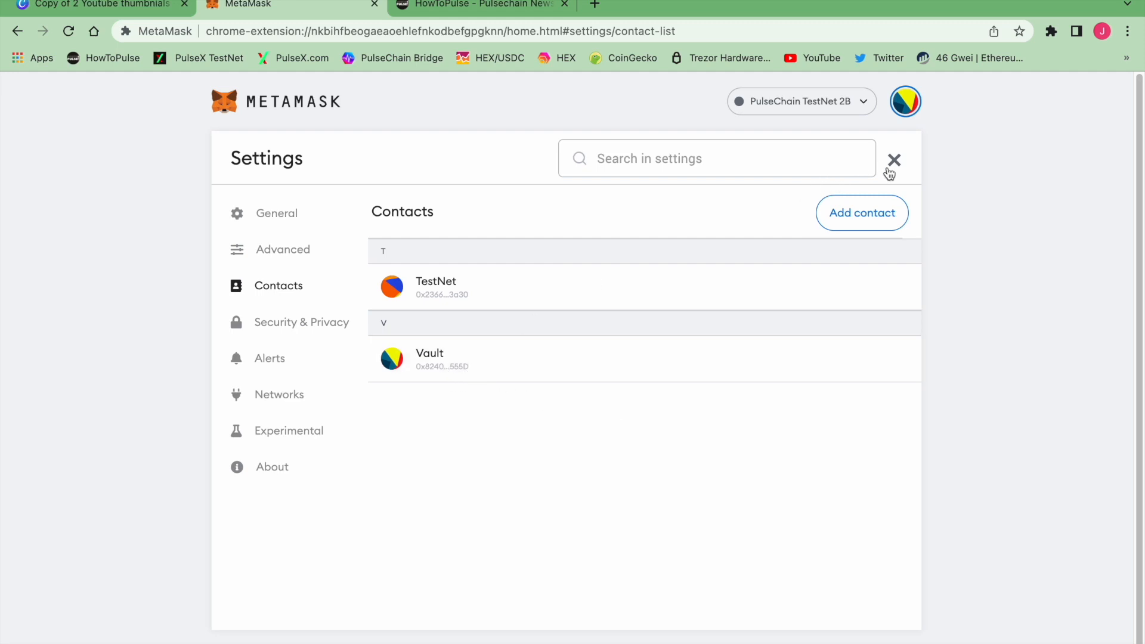
Step: Leave settings and choose Remove account from Trezor 1's options menu
click(893, 159)
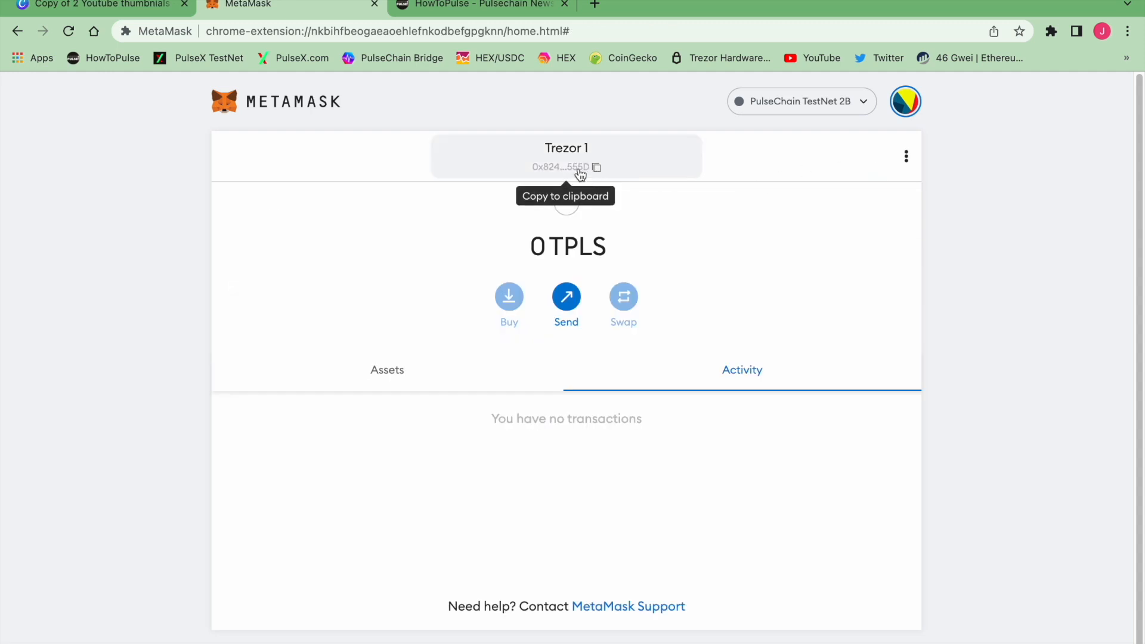
mouse_move(659, 254)
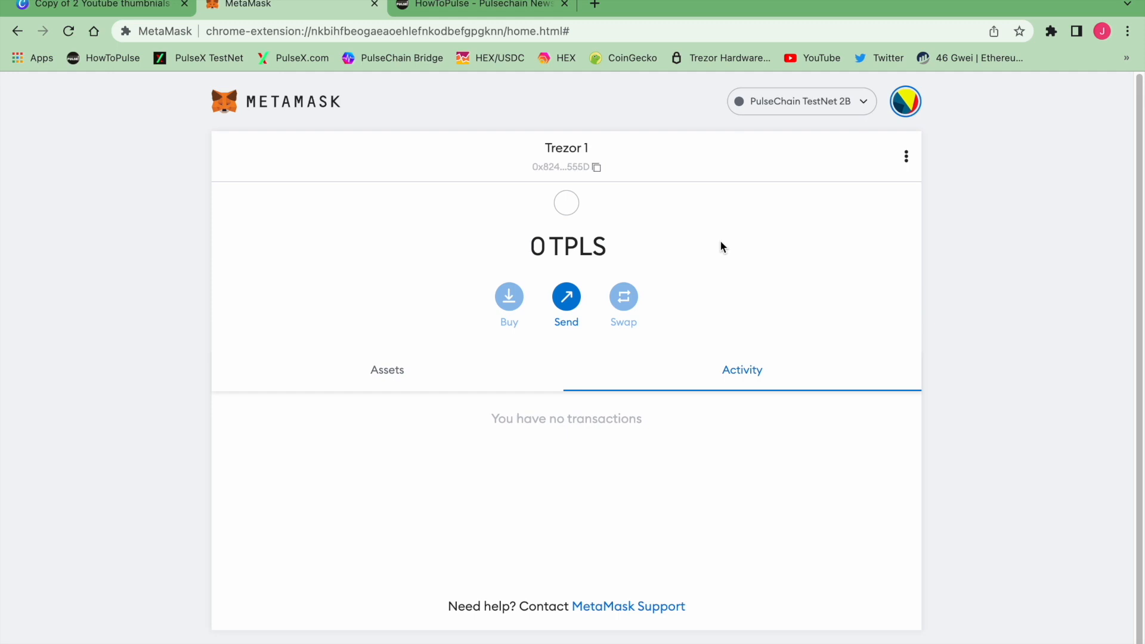
mouse_move(879, 214)
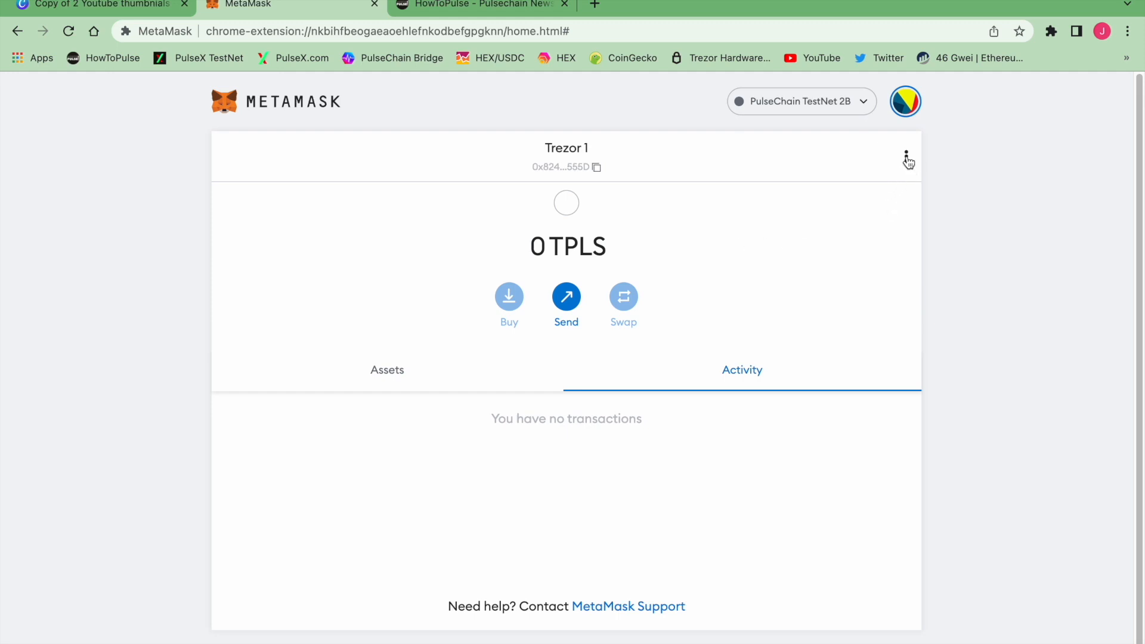
click(905, 156)
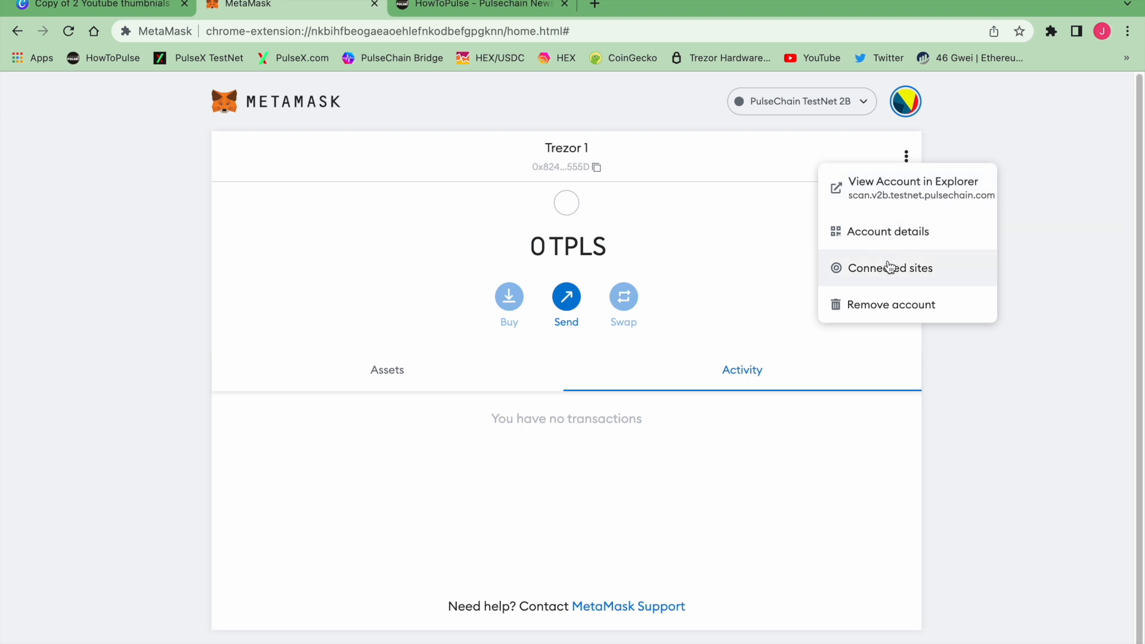
mouse_move(660, 202)
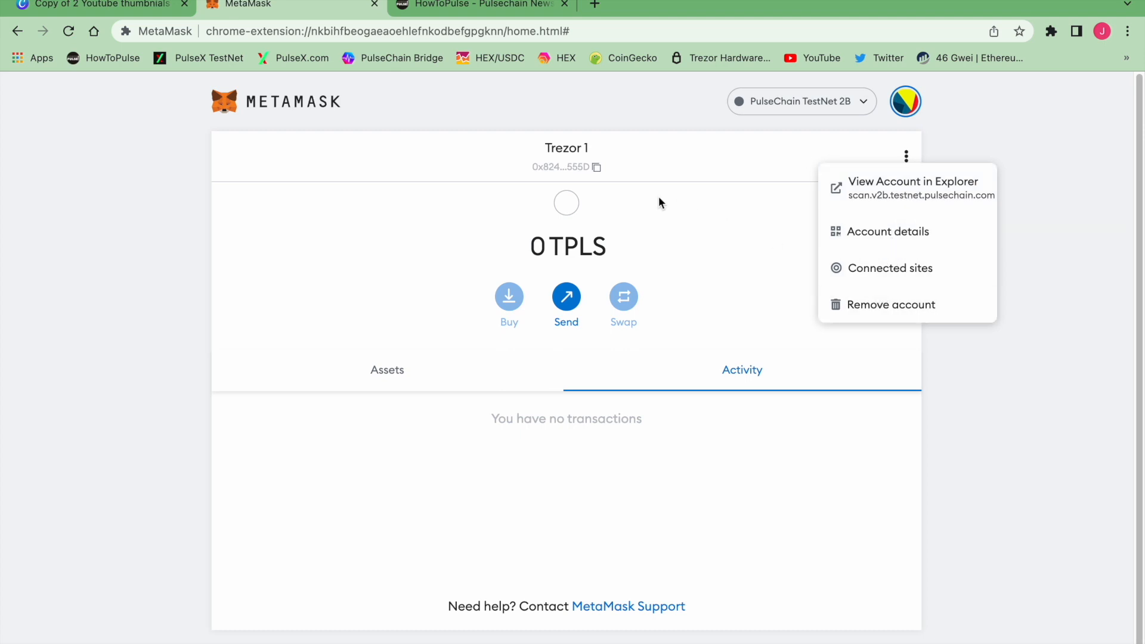
mouse_move(881, 268)
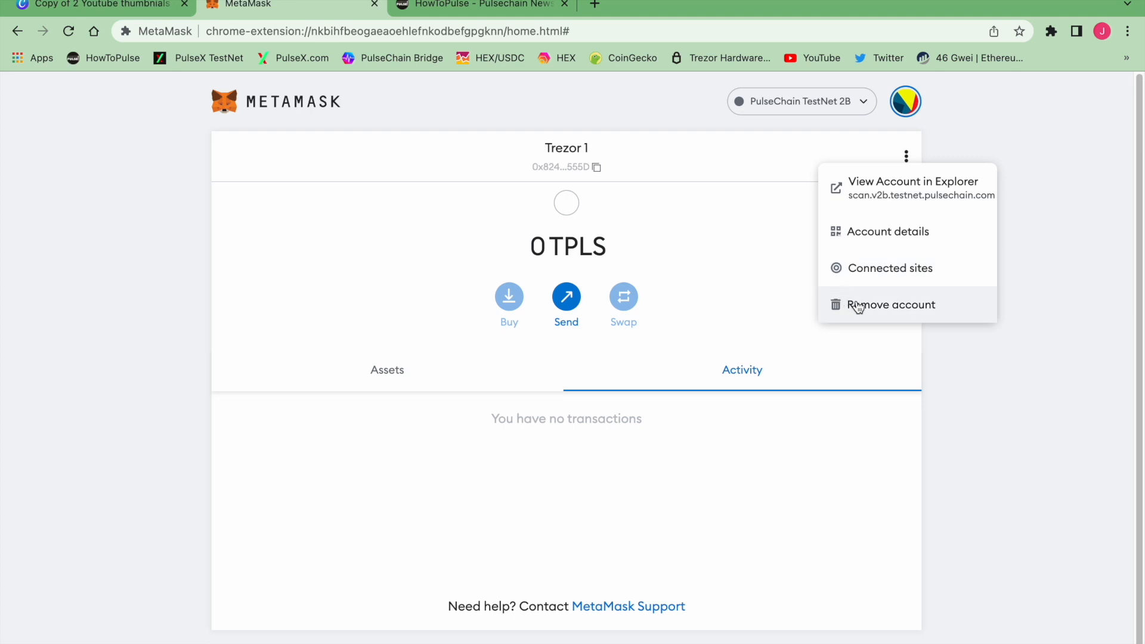
click(890, 305)
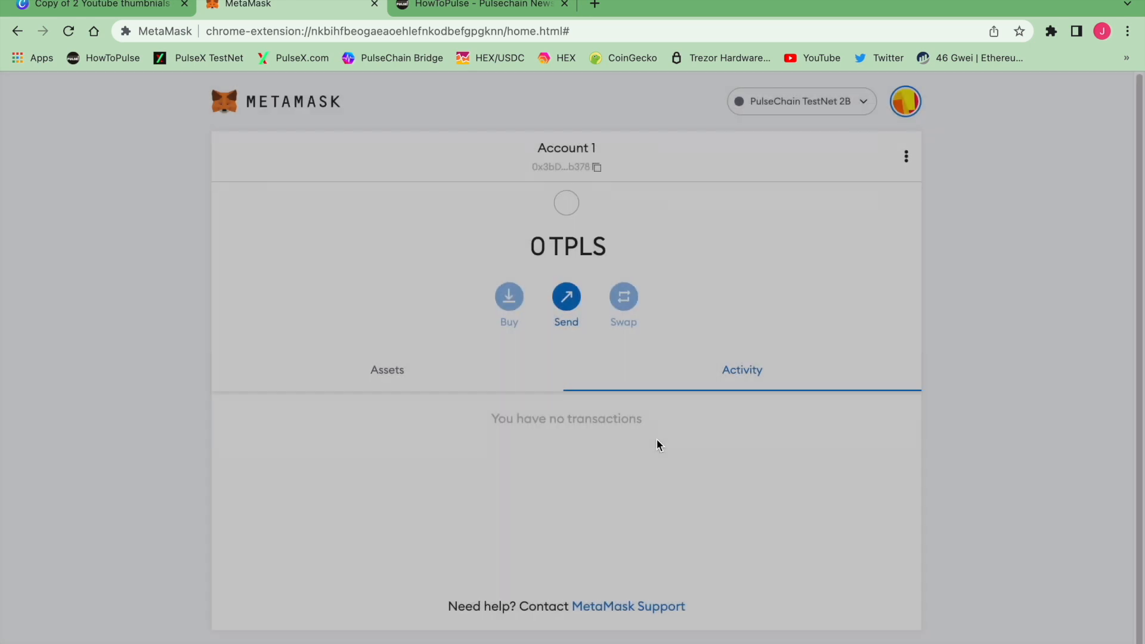
Step: Confirm removing the Trezor 1 account
click(904, 100)
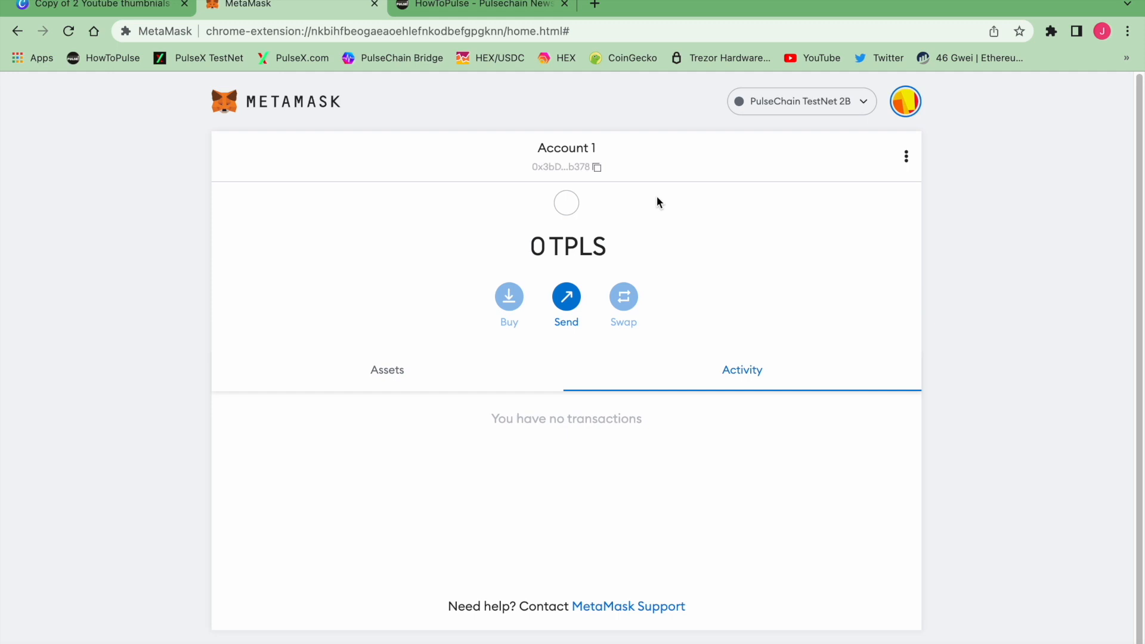
mouse_move(661, 201)
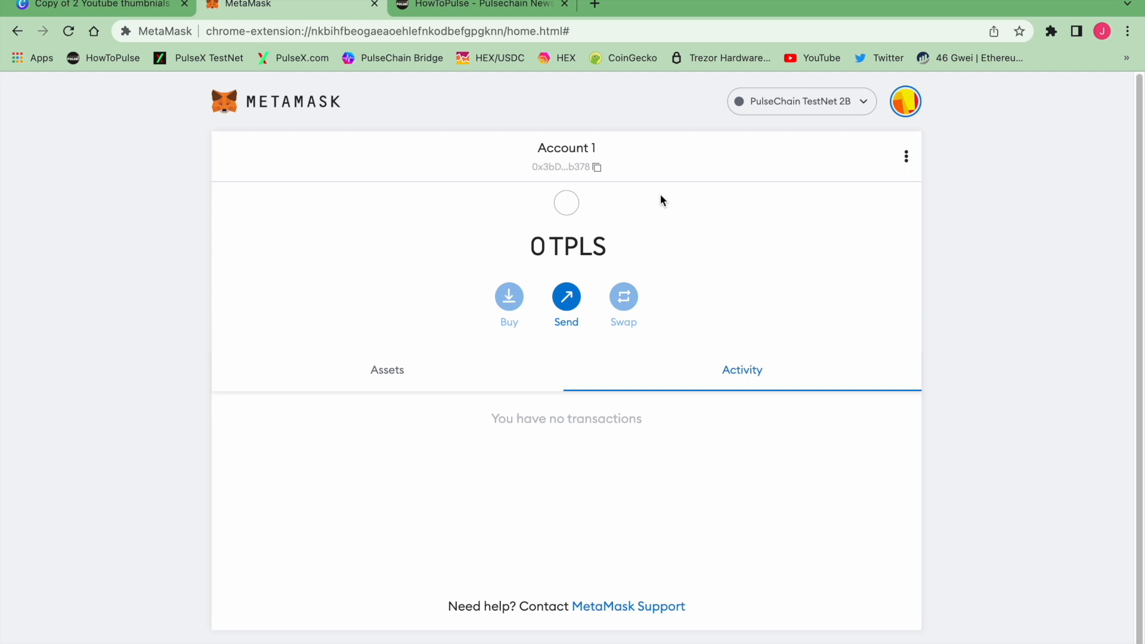
mouse_move(881, 112)
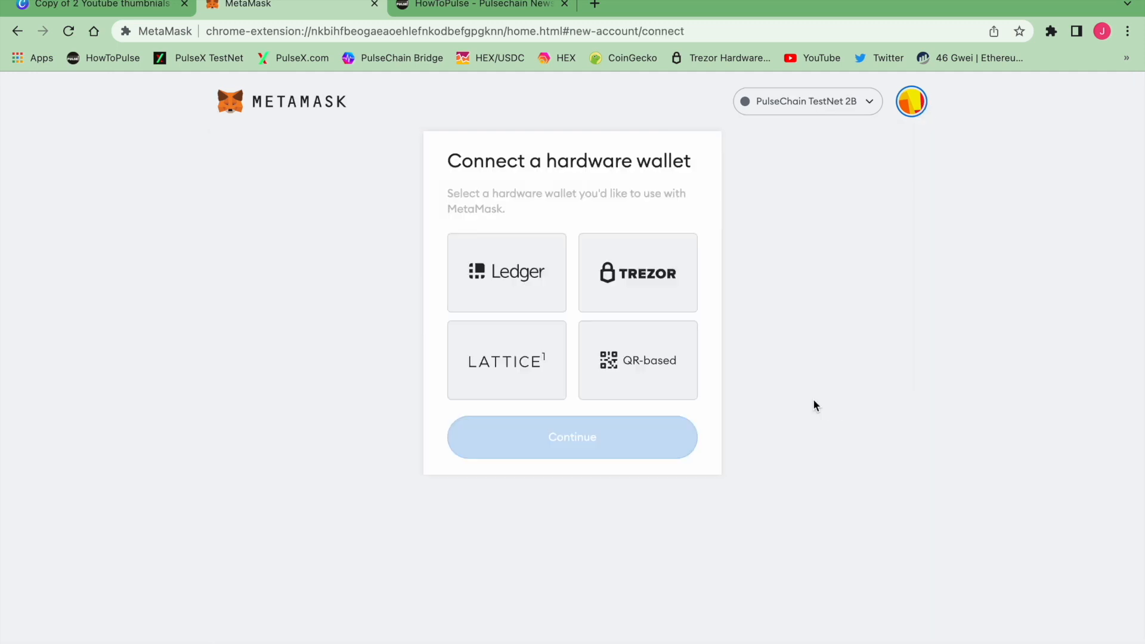
Step: Choose Trezor, allow and export public keys, and confirm the device PIN
click(637, 272)
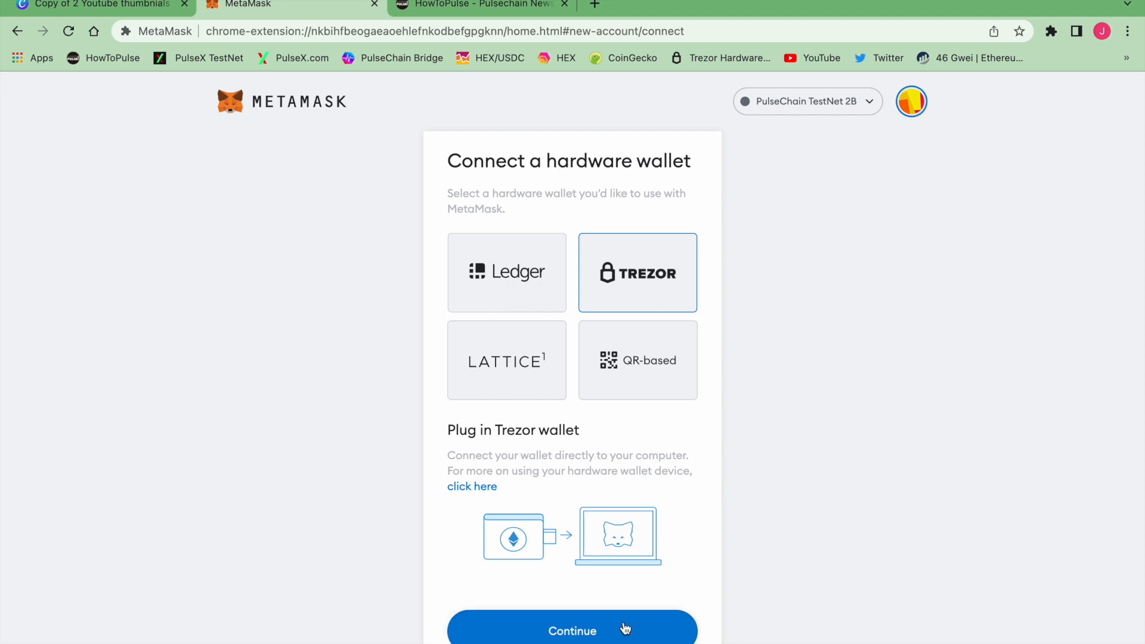
click(572, 630)
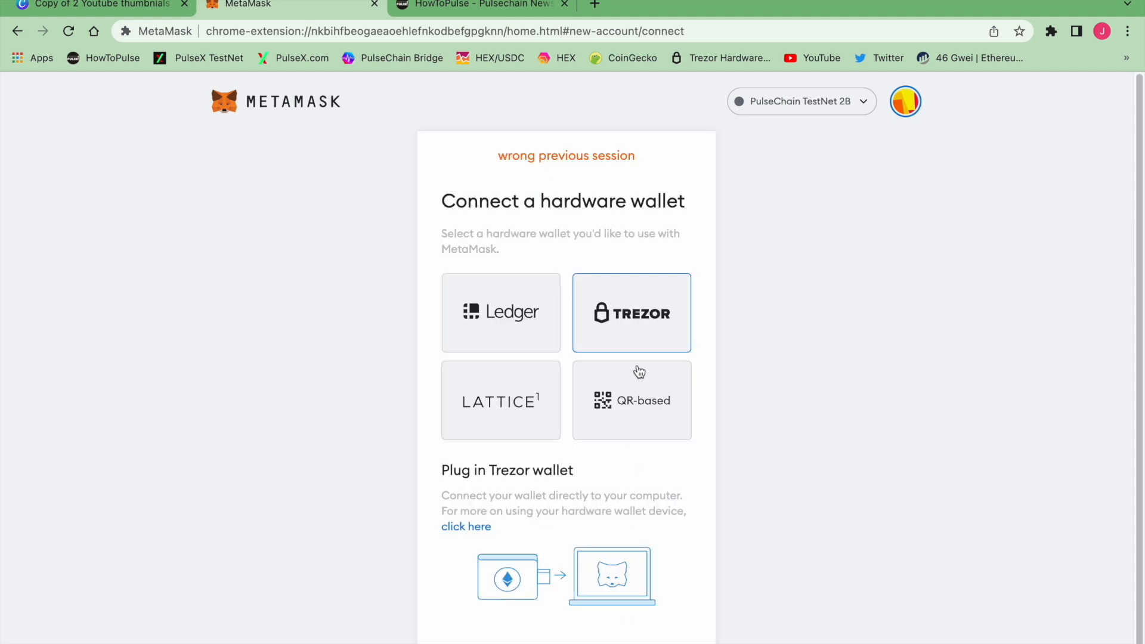
click(631, 313)
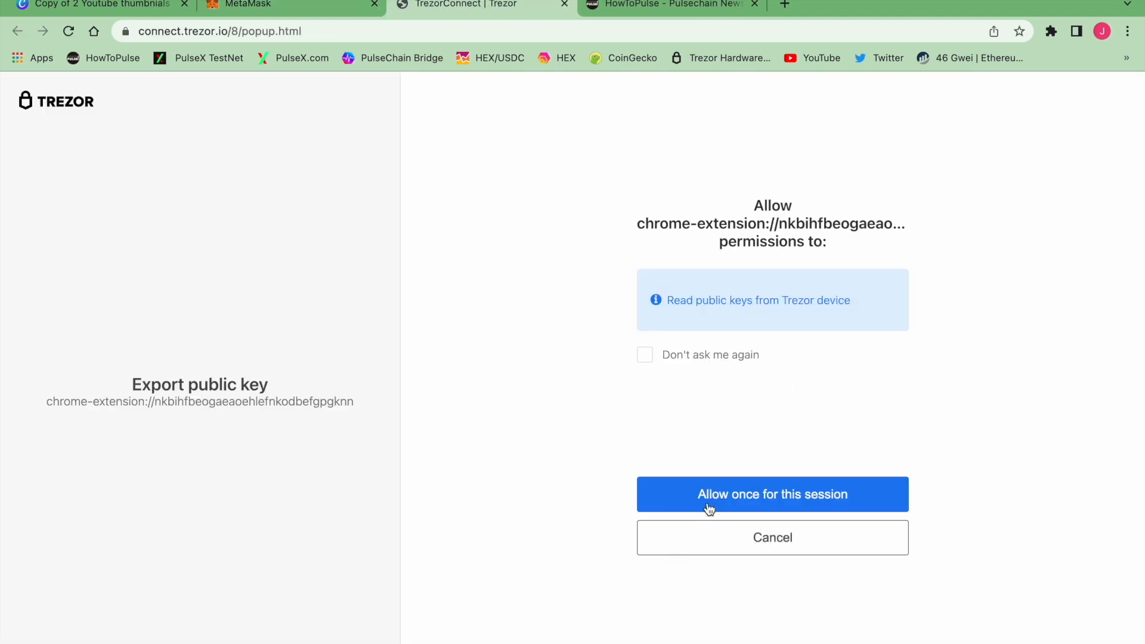
click(772, 494)
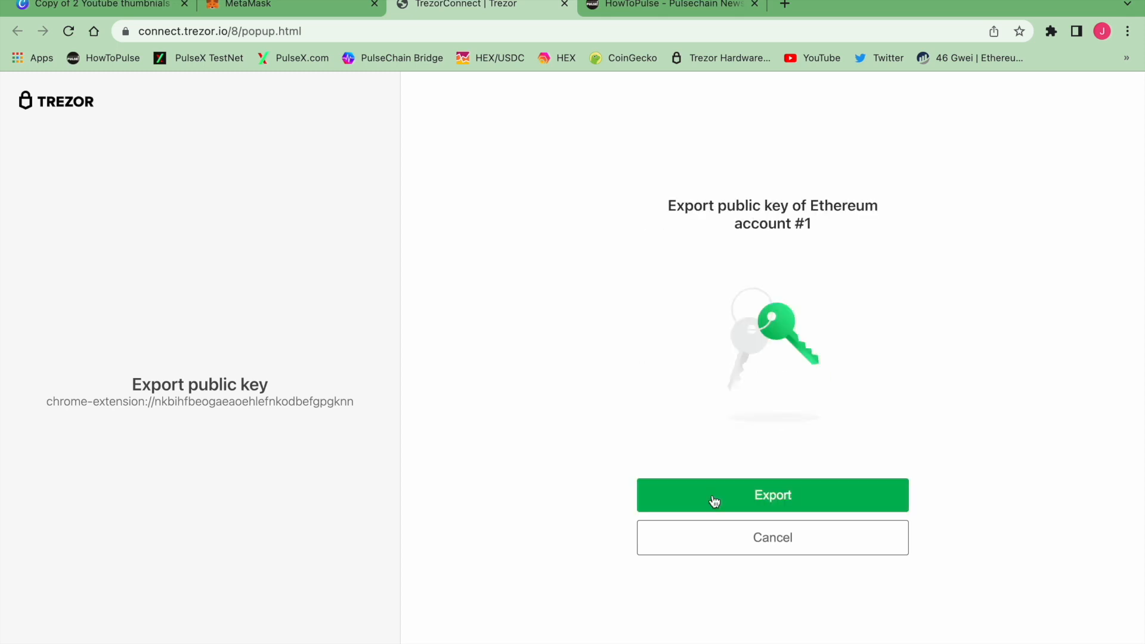
click(771, 495)
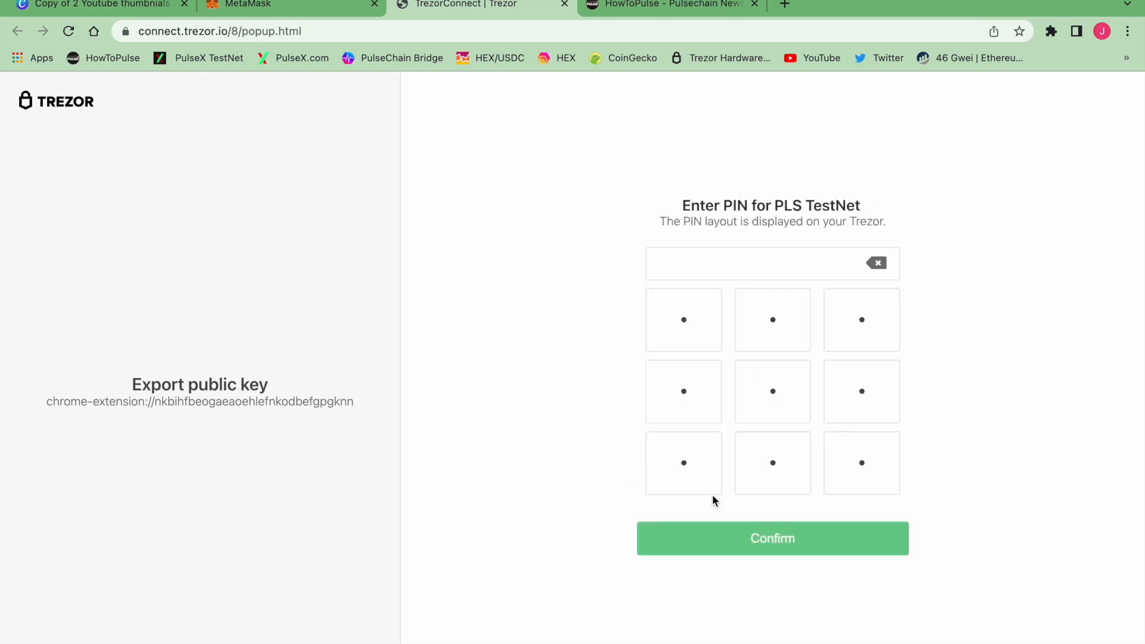
click(860, 391)
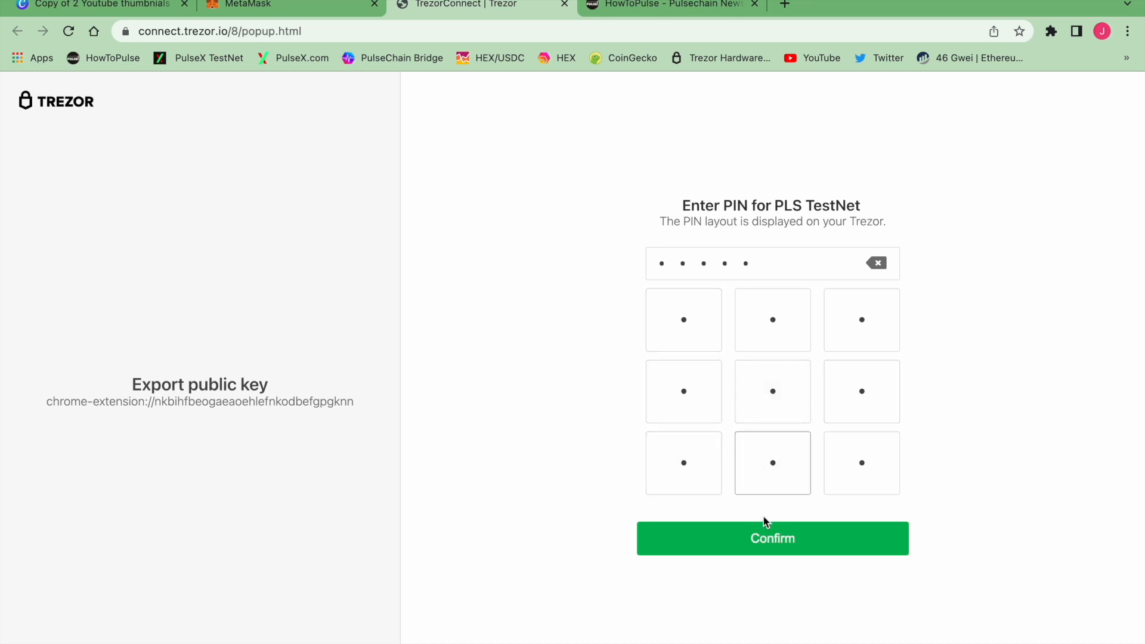
click(772, 538)
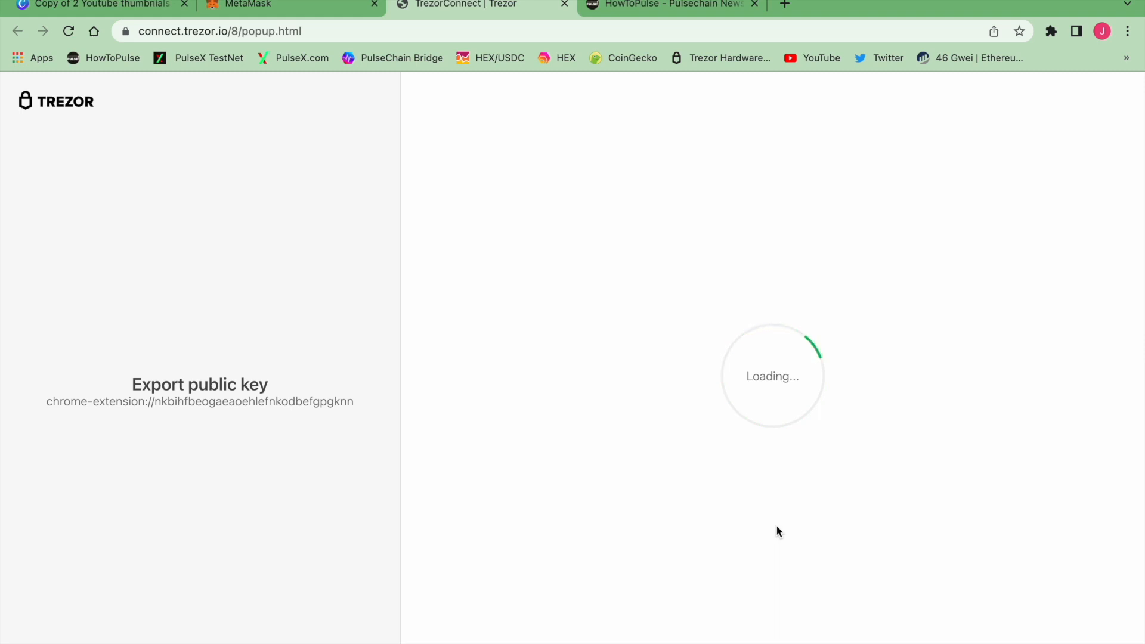
mouse_move(784, 495)
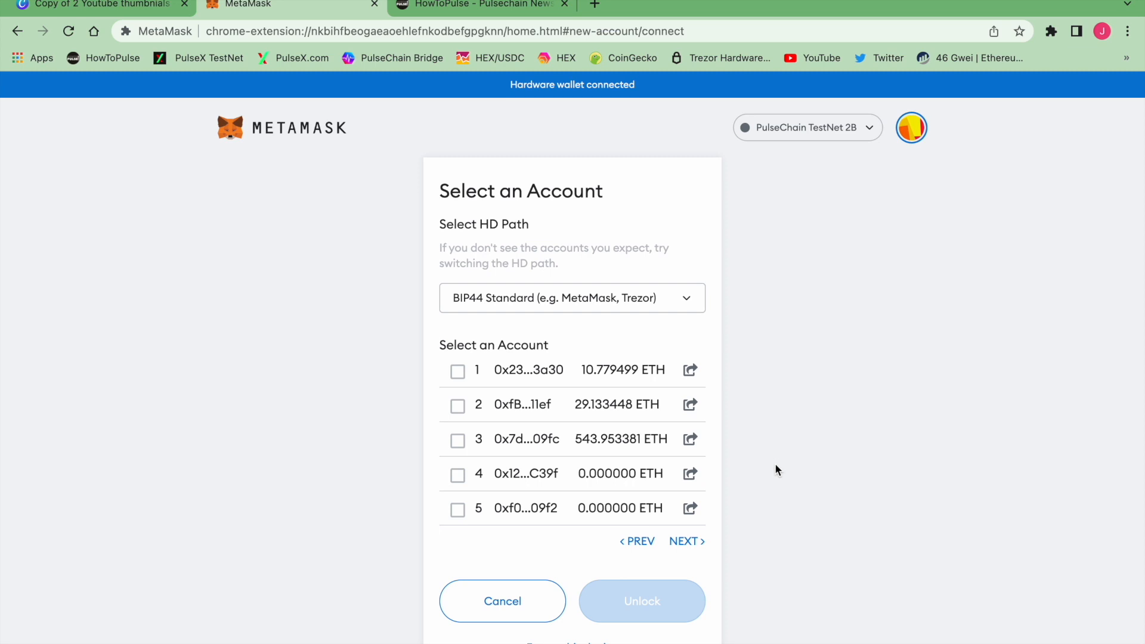
mouse_move(555, 370)
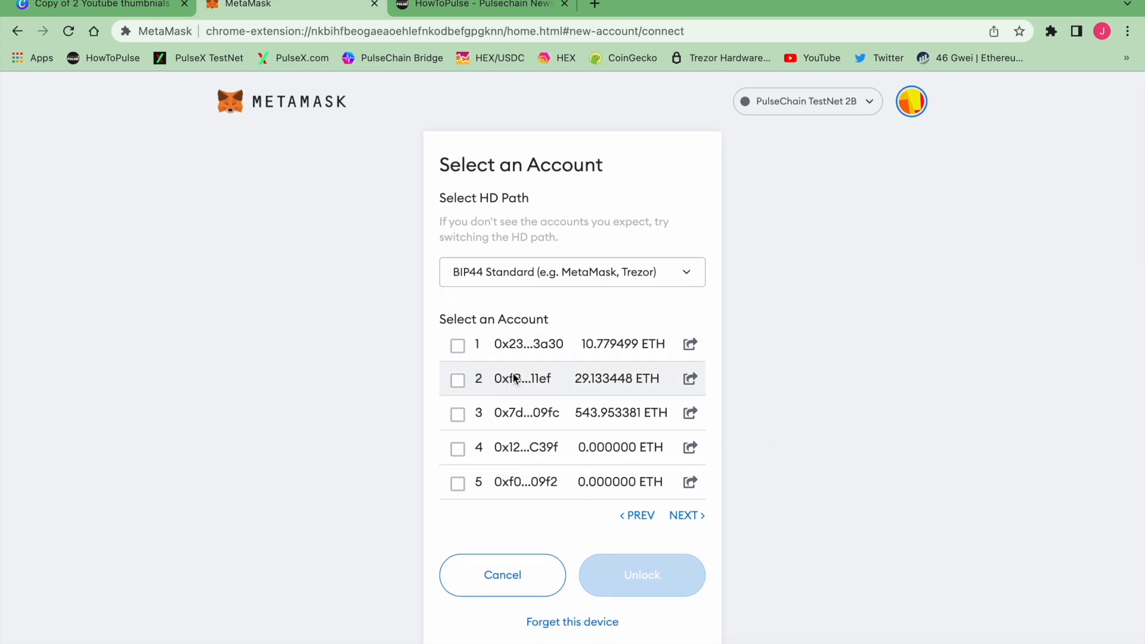
mouse_move(536, 344)
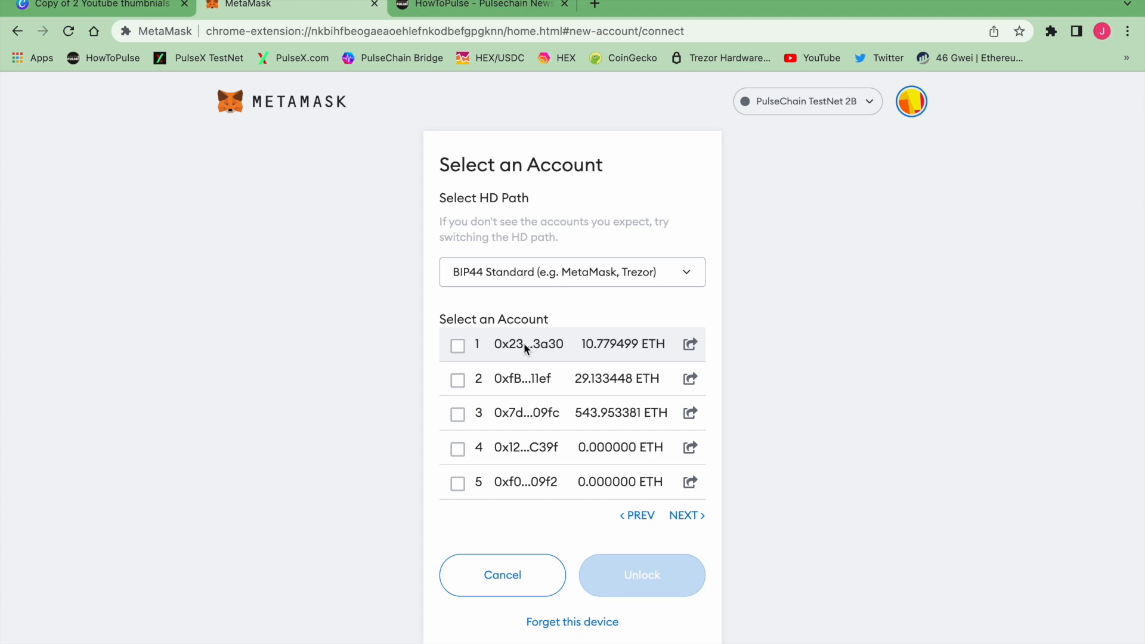
mouse_move(459, 348)
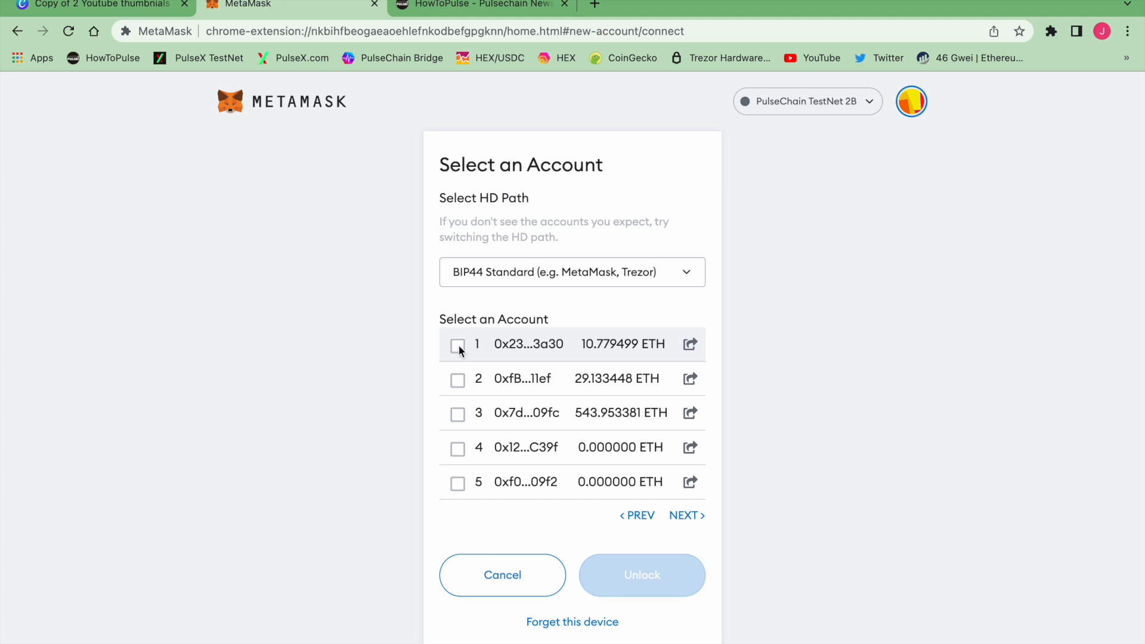
Step: Add the Trezor account ending 3a30 as Trezor 1 and view its 10.7795 TPLS
click(457, 344)
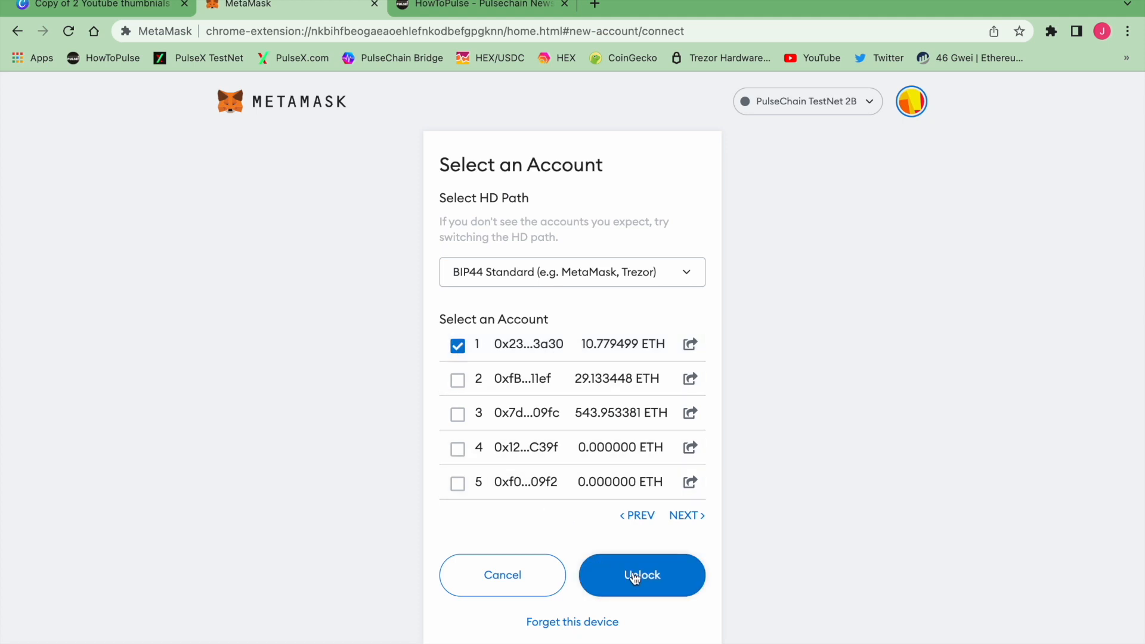
click(641, 575)
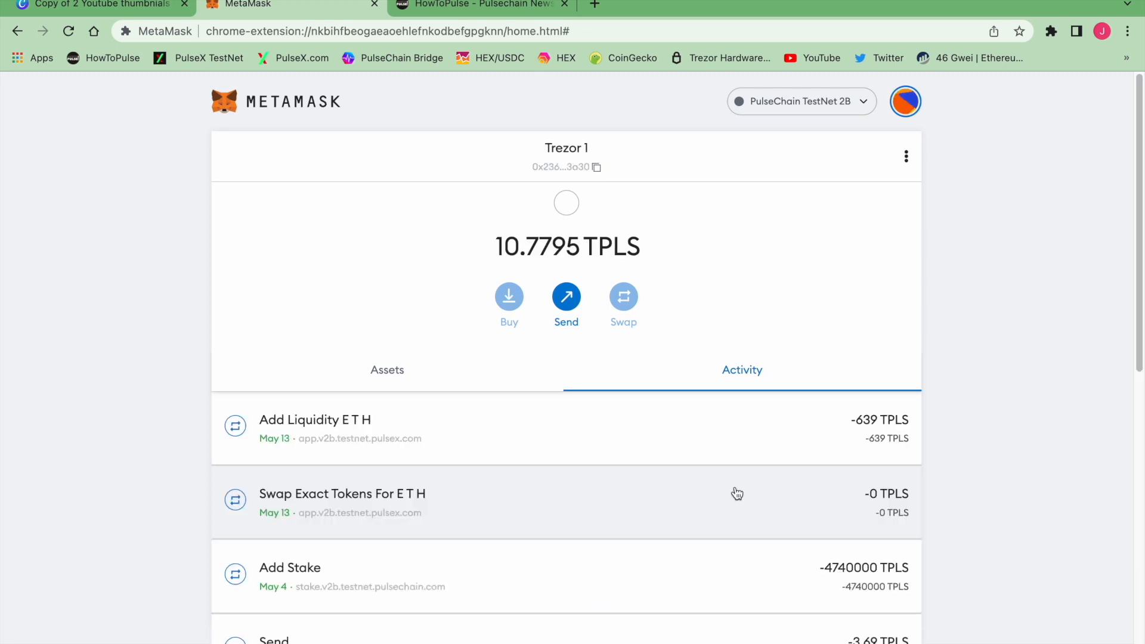
click(387, 370)
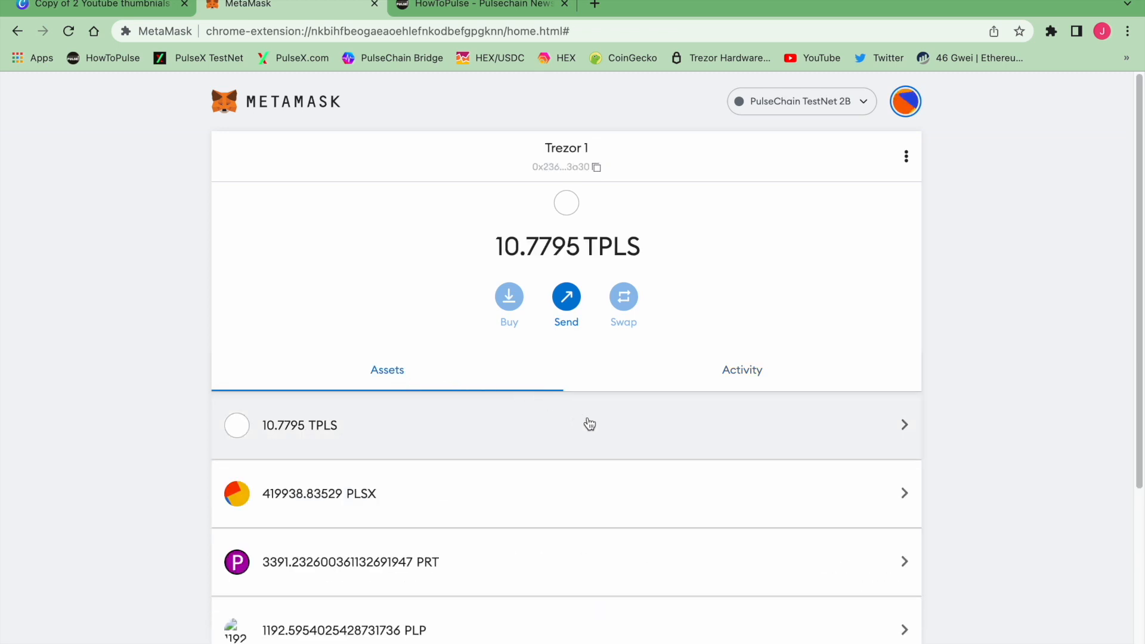
mouse_move(549, 317)
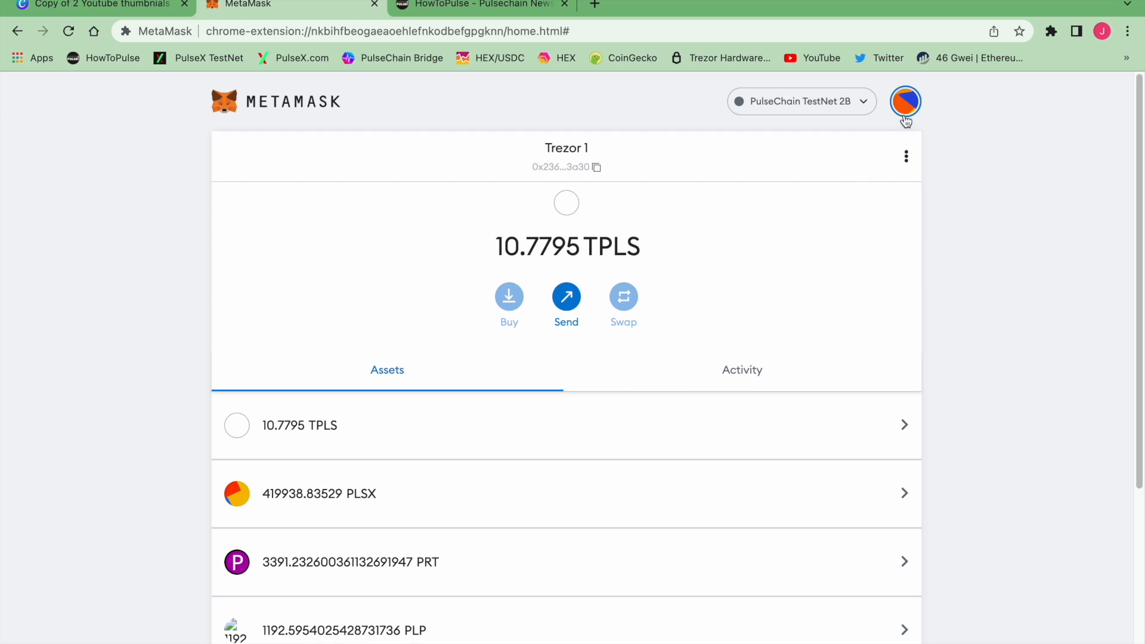
click(565, 299)
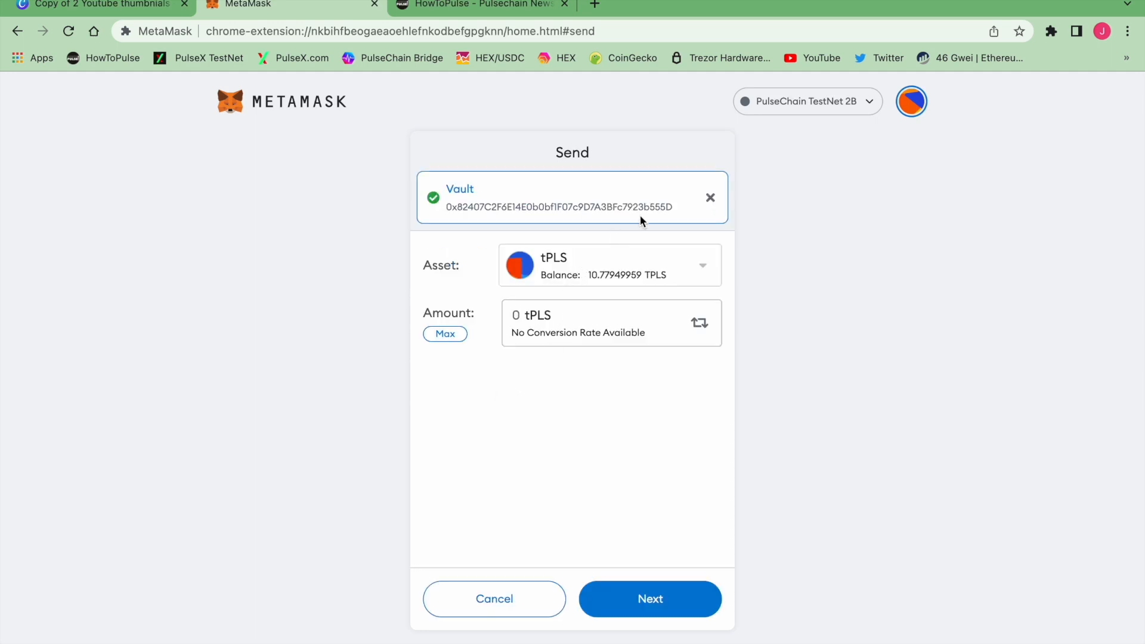
Step: Enter 1 TPLS for Vault, review the transfer, and confirm it
text(1)
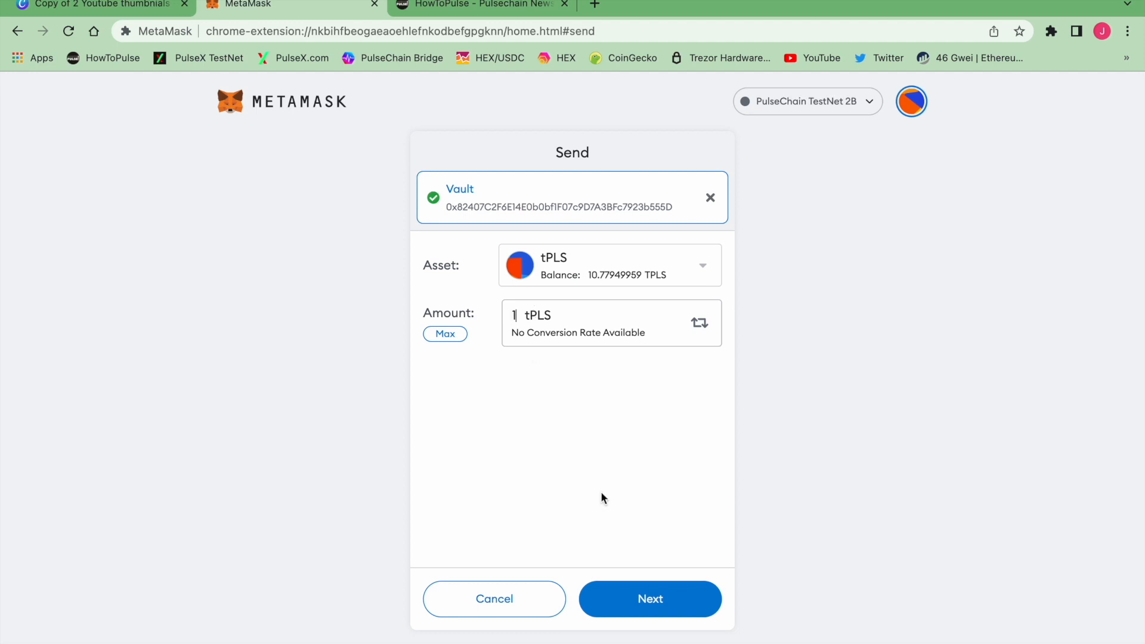
mouse_move(632, 514)
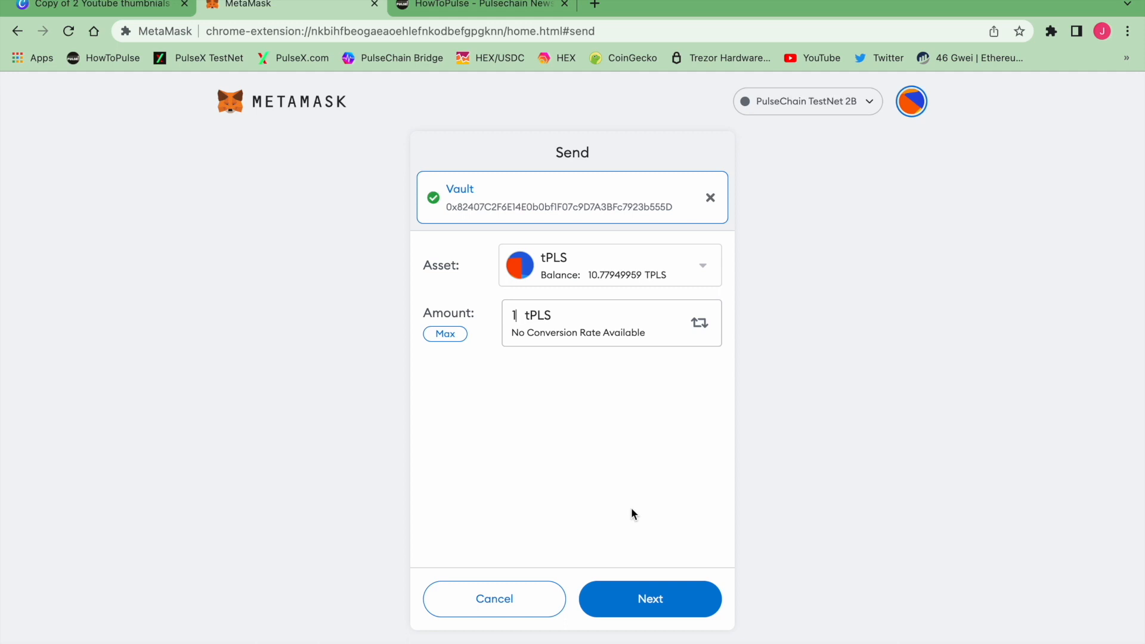
mouse_move(645, 543)
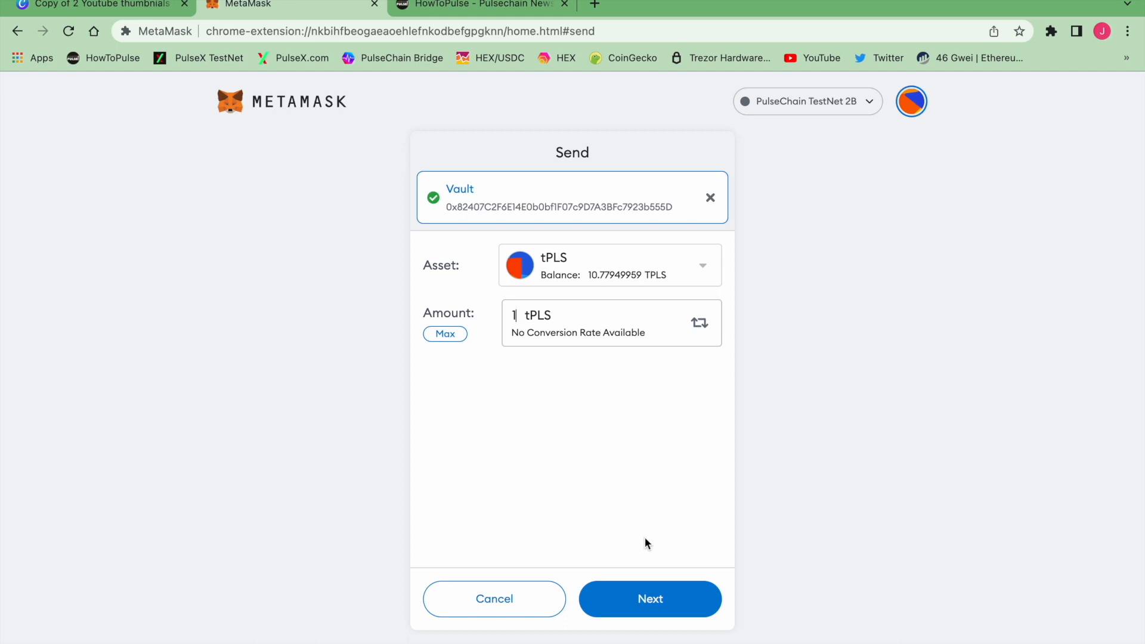
click(648, 599)
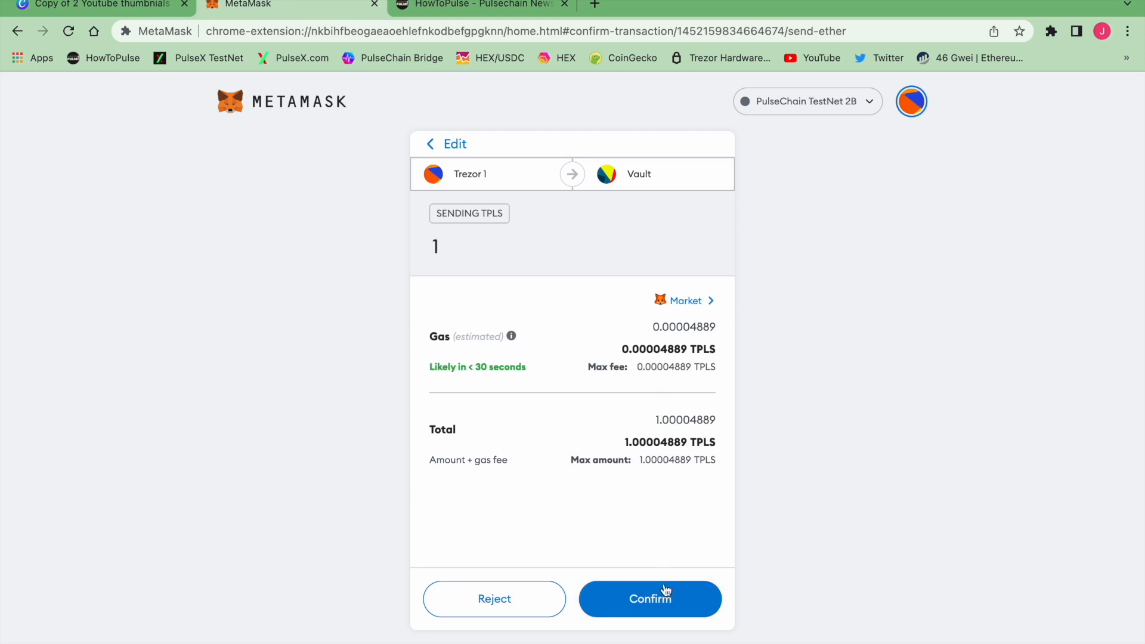
click(649, 599)
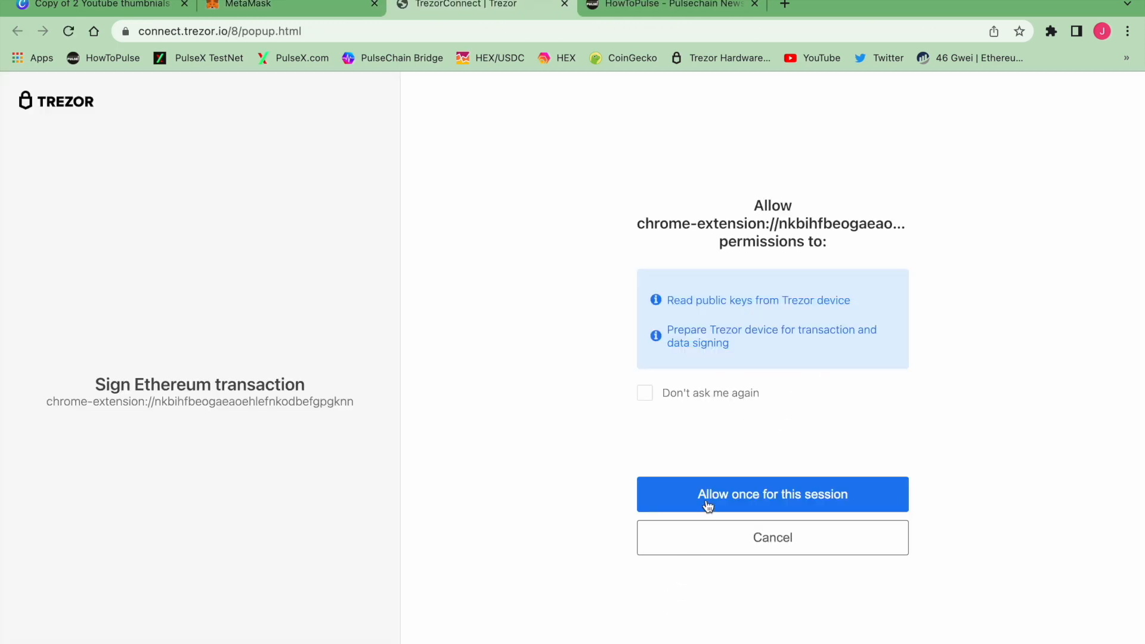
Step: Allow Trezor signing for the session and check Trezor 1 now holds 9.7795 TPLS
click(771, 494)
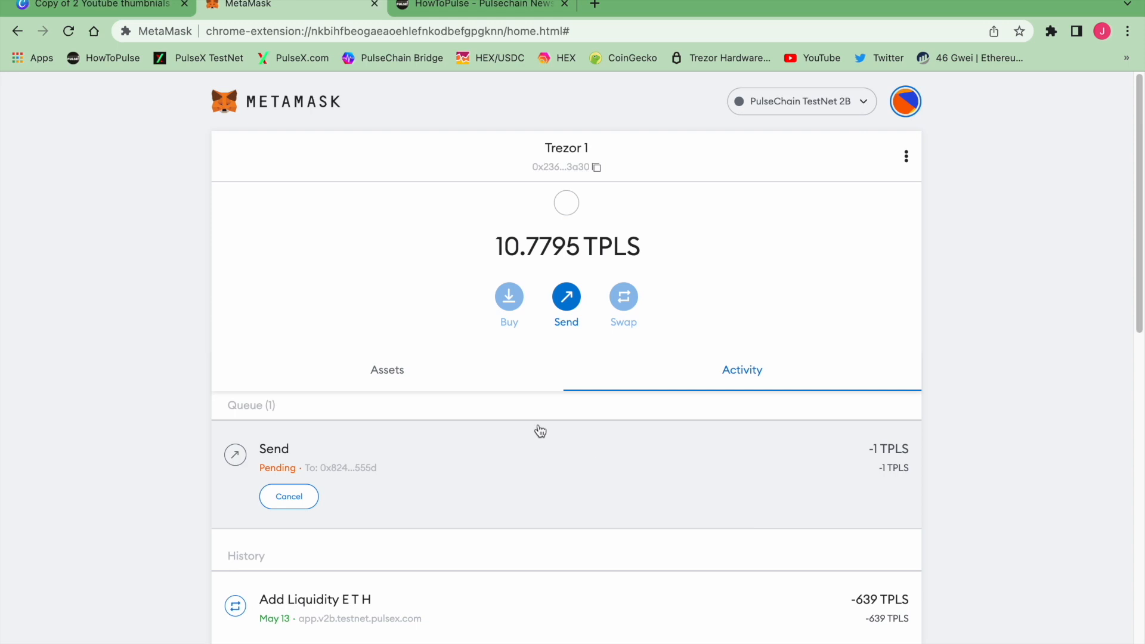
click(387, 370)
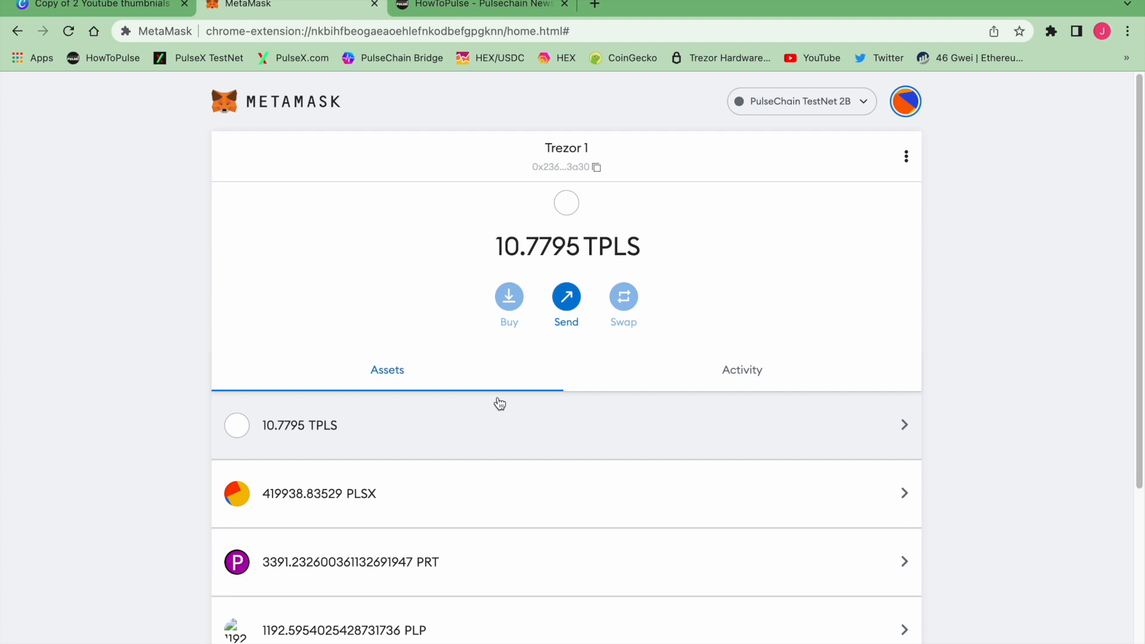
mouse_move(526, 341)
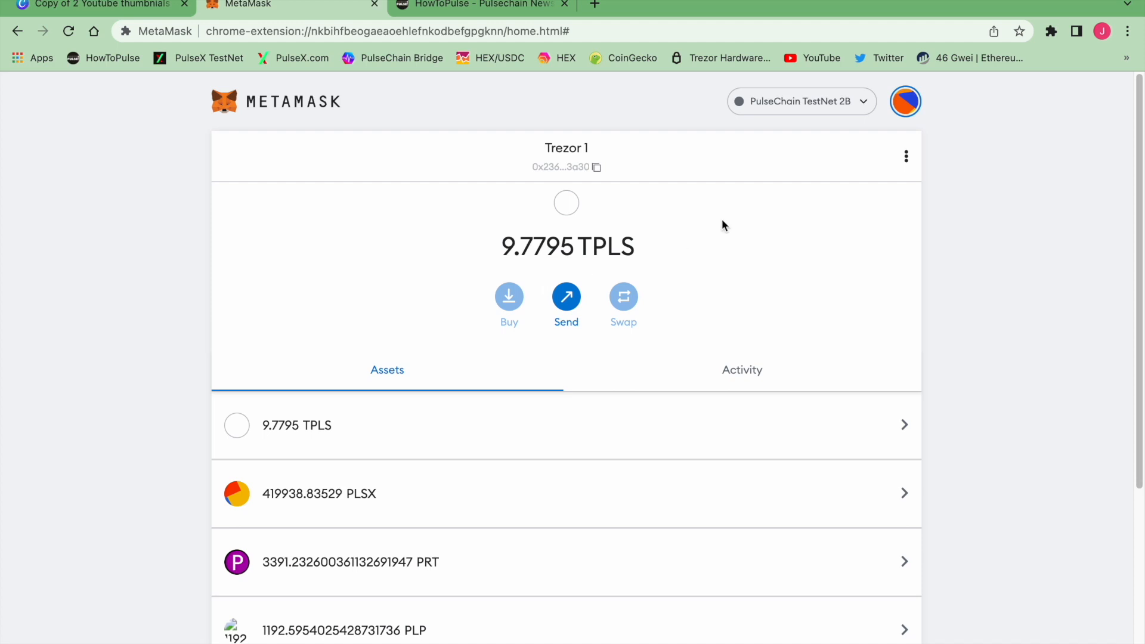
click(905, 101)
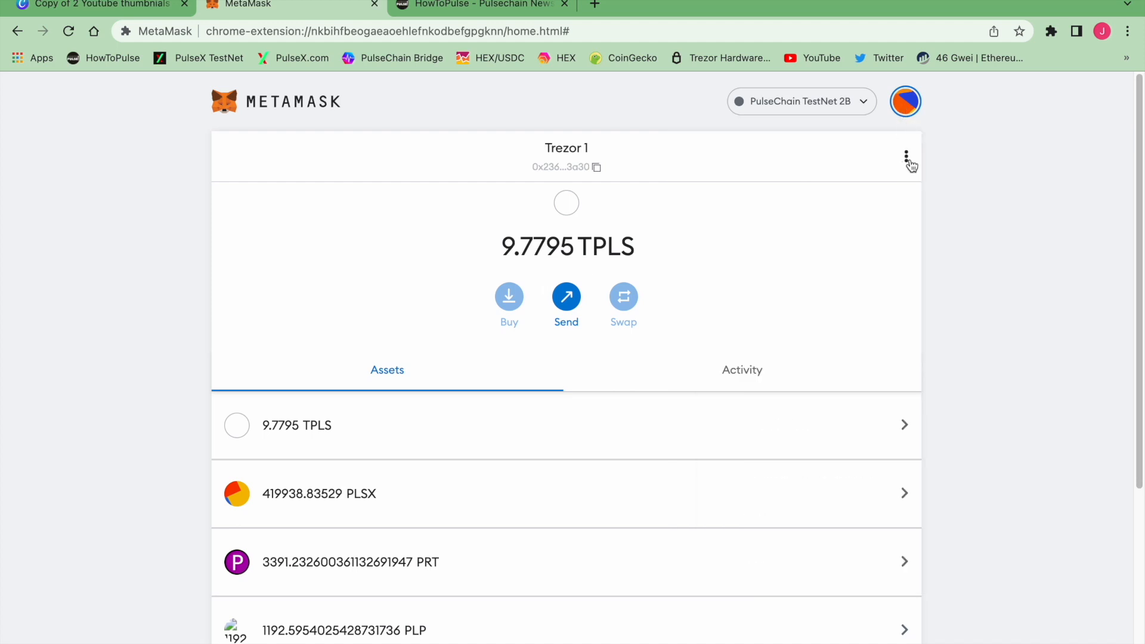
Step: Remove the Trezor 1 account, then start a new Trezor hardware wallet connection
click(905, 156)
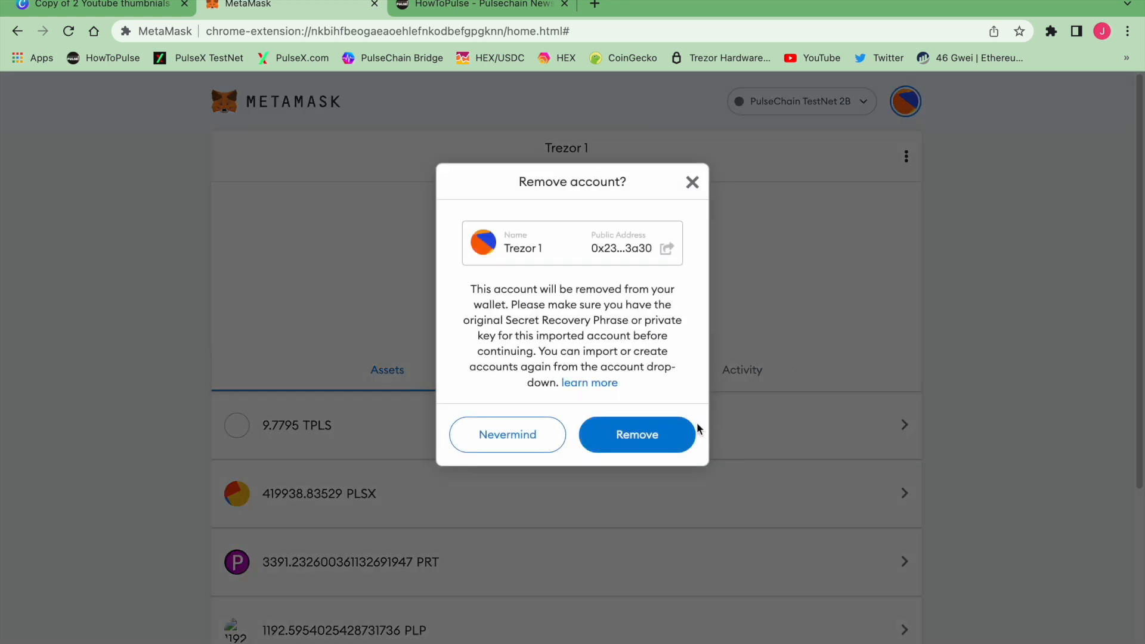
click(636, 435)
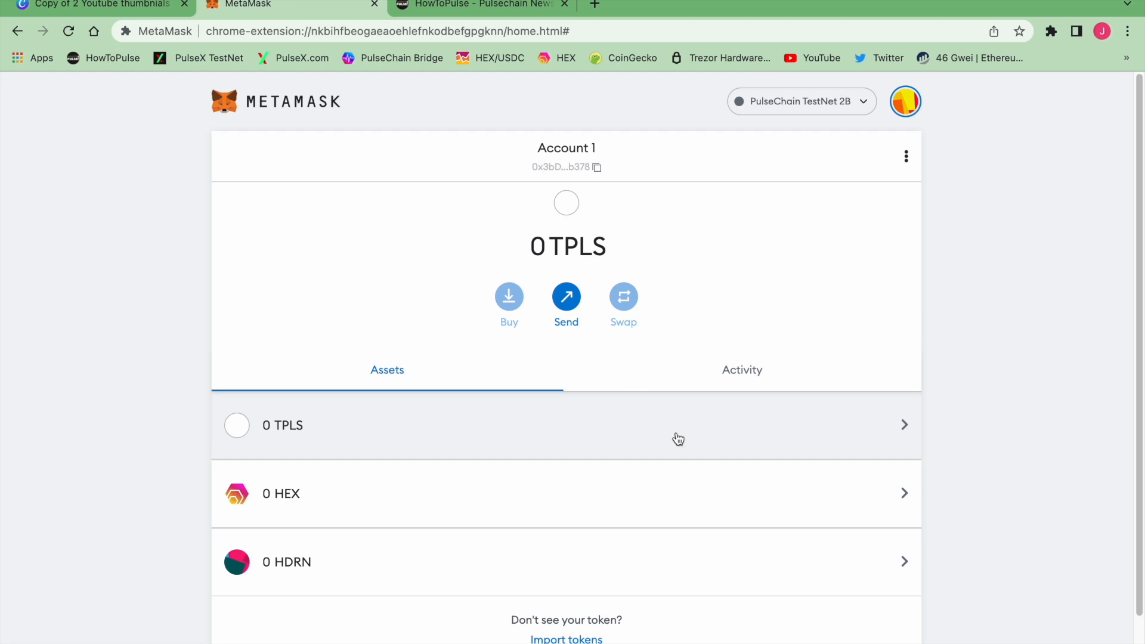
click(905, 102)
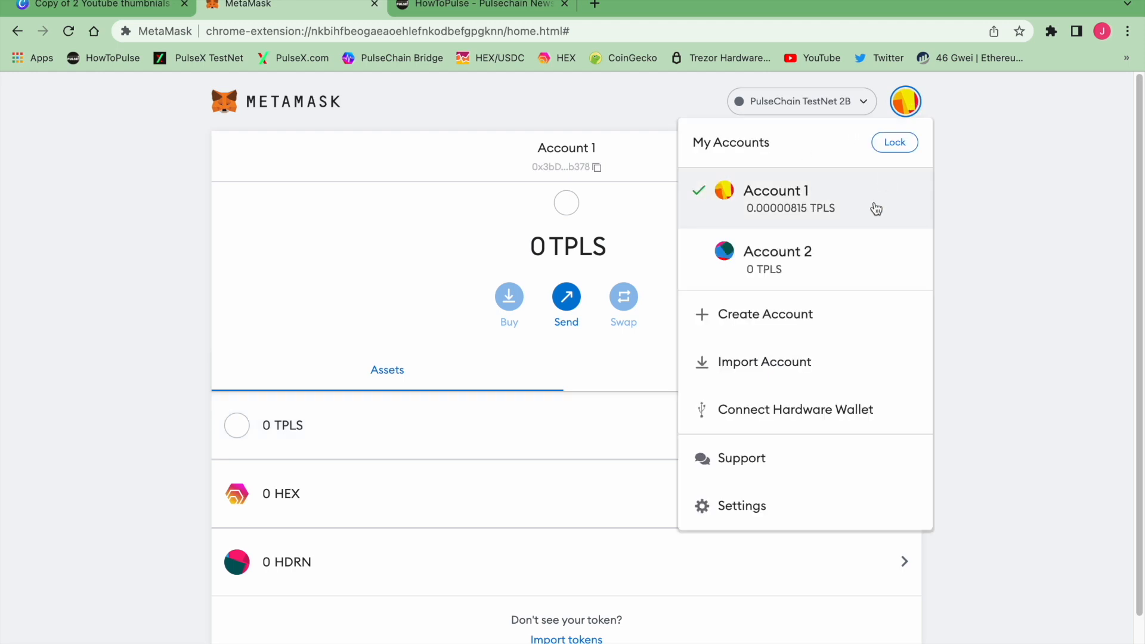
click(795, 409)
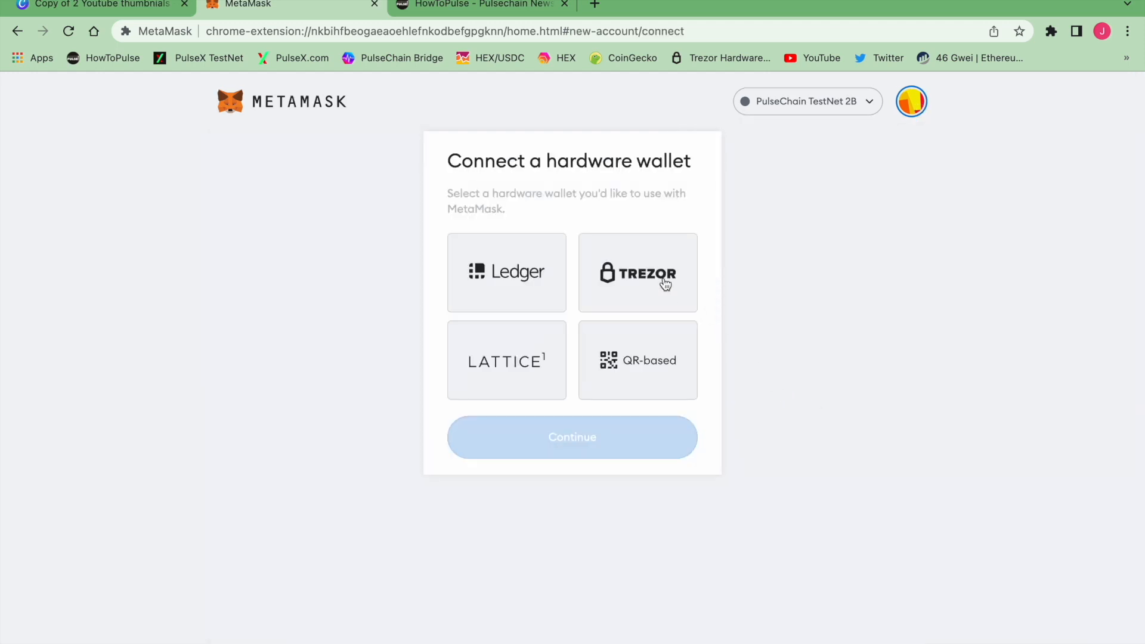
click(636, 272)
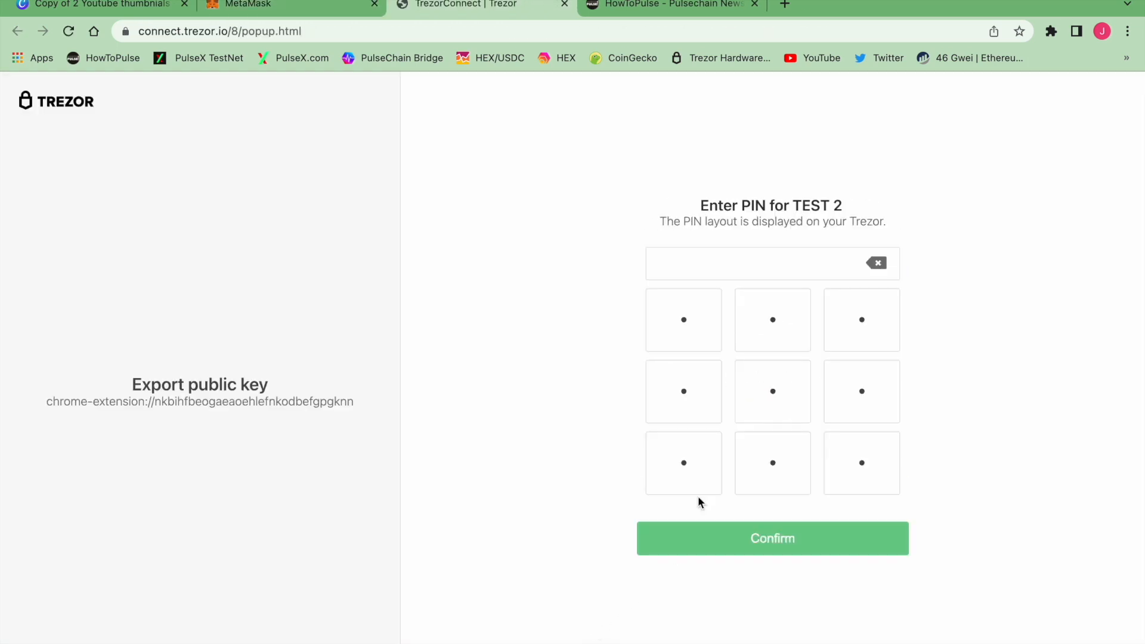
Step: Enter the TEST 2 device PIN on the Trezor Connect keypad and confirm
click(771, 319)
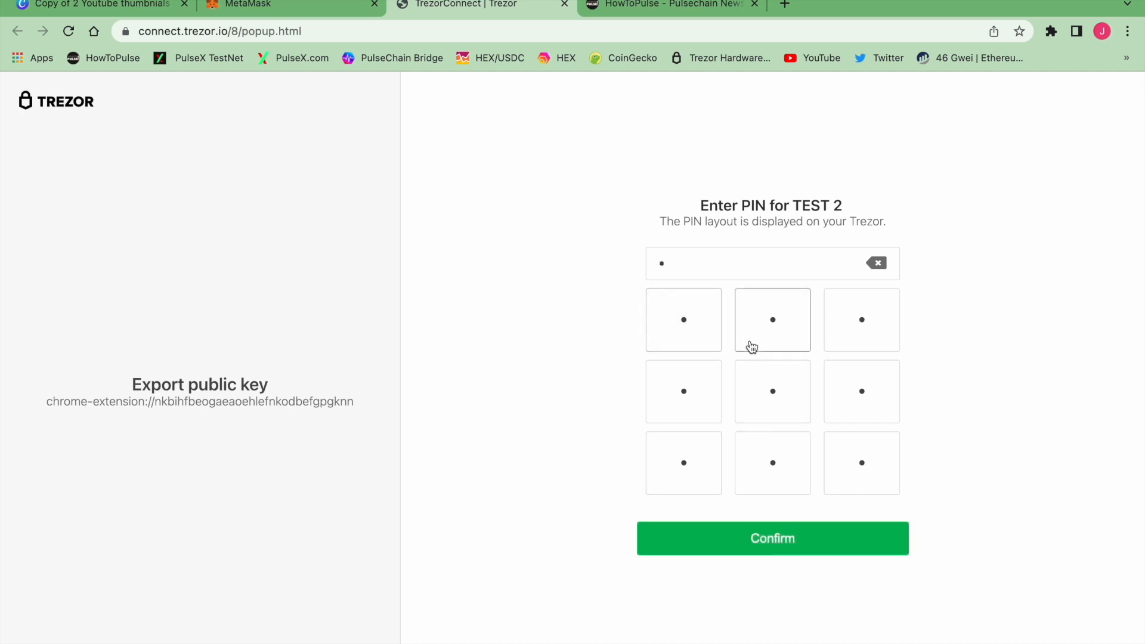
click(771, 463)
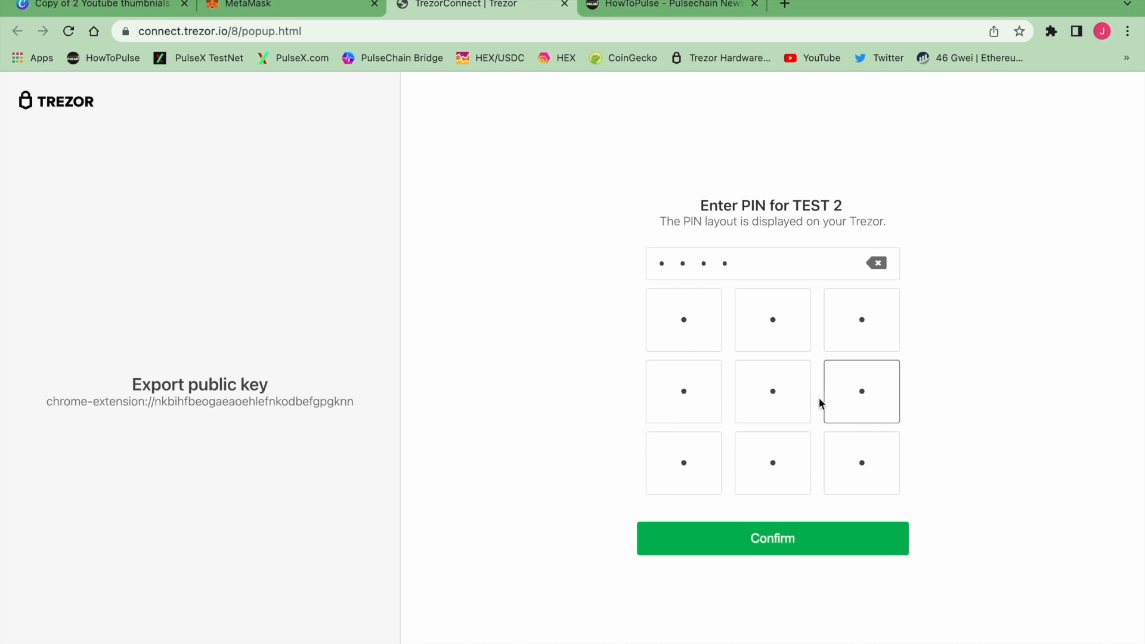
click(772, 462)
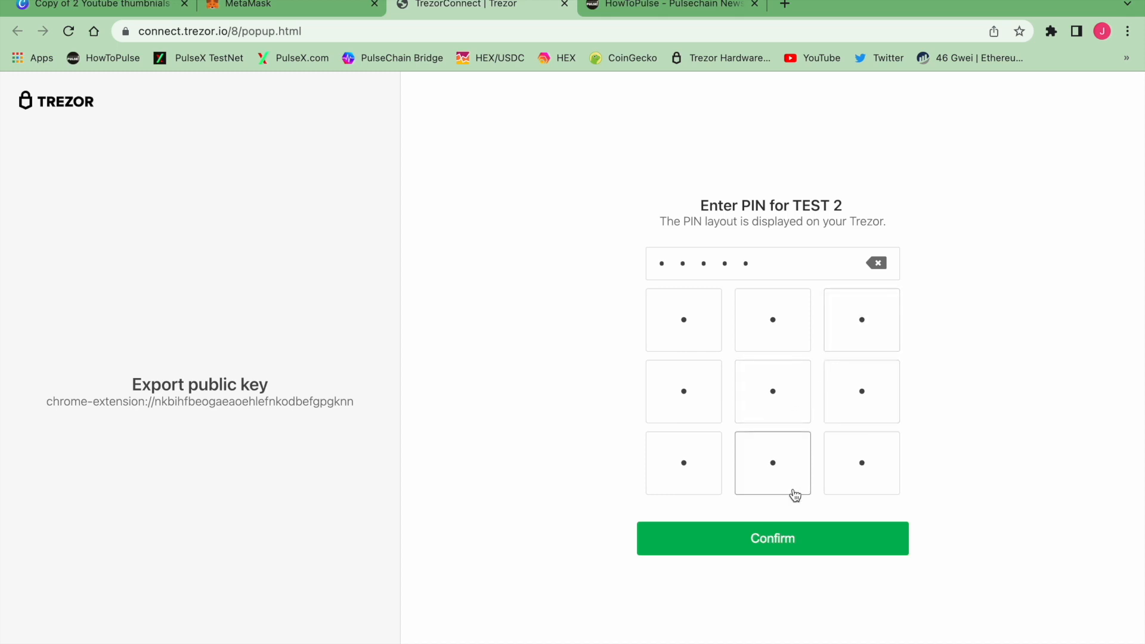
click(772, 538)
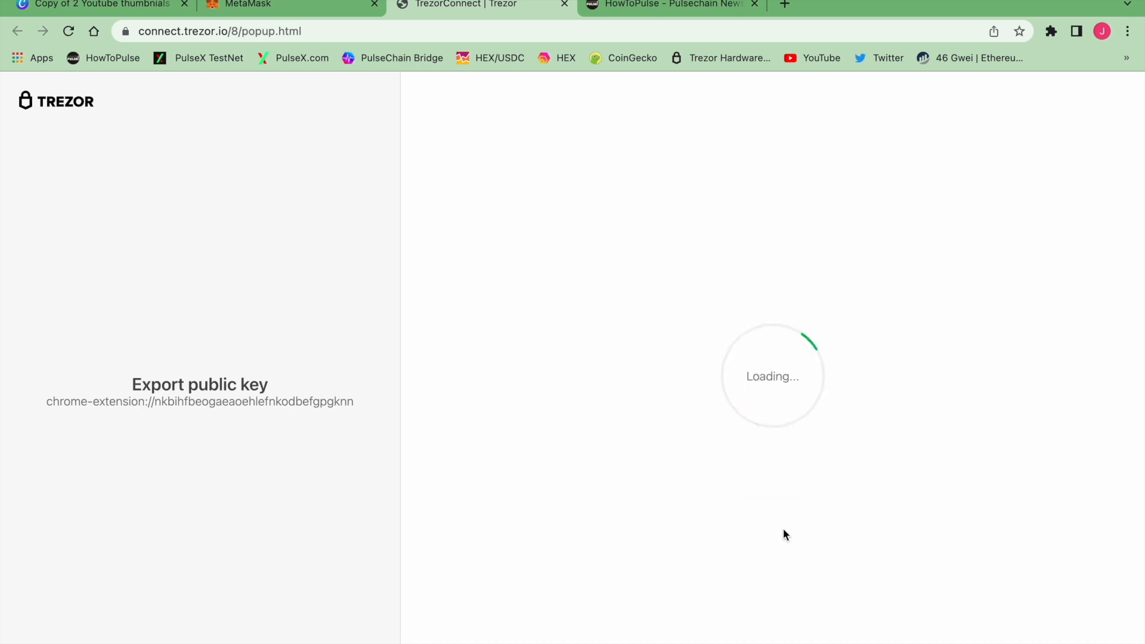
mouse_move(777, 488)
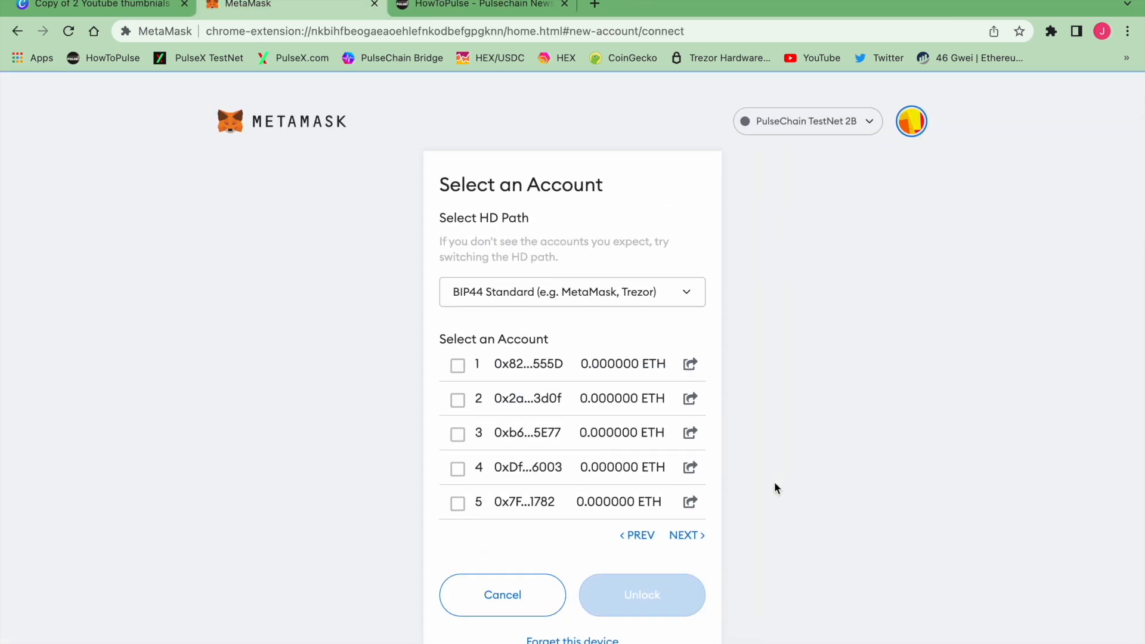
Step: Select Trezor account 1 (0x82…555D, 1 TPLS) and unlock it into MetaMask
click(457, 364)
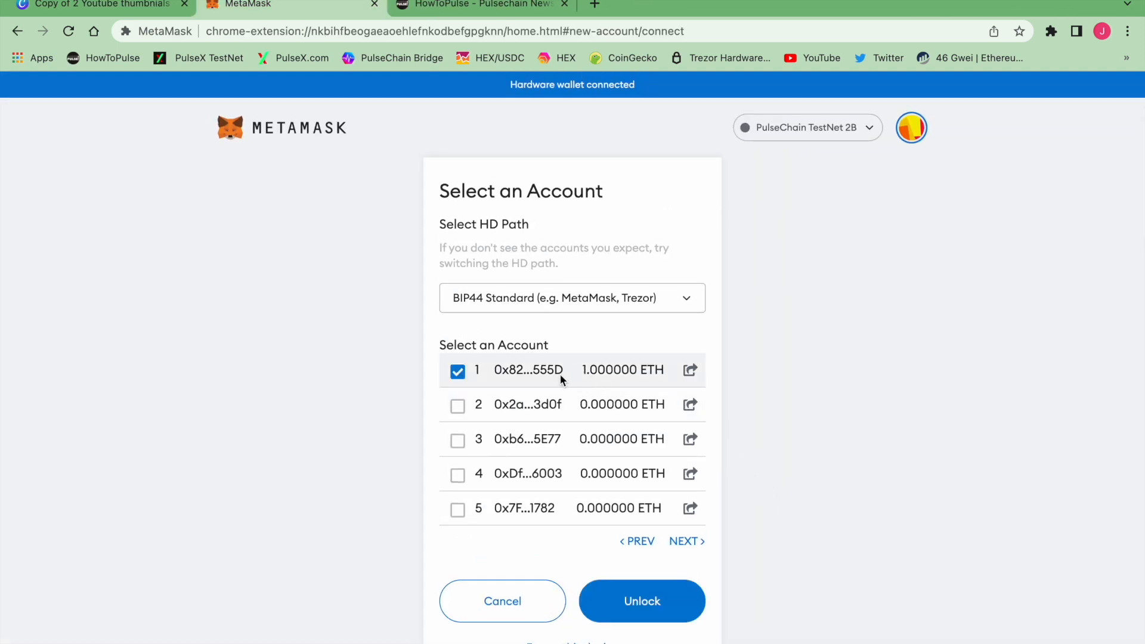
click(641, 601)
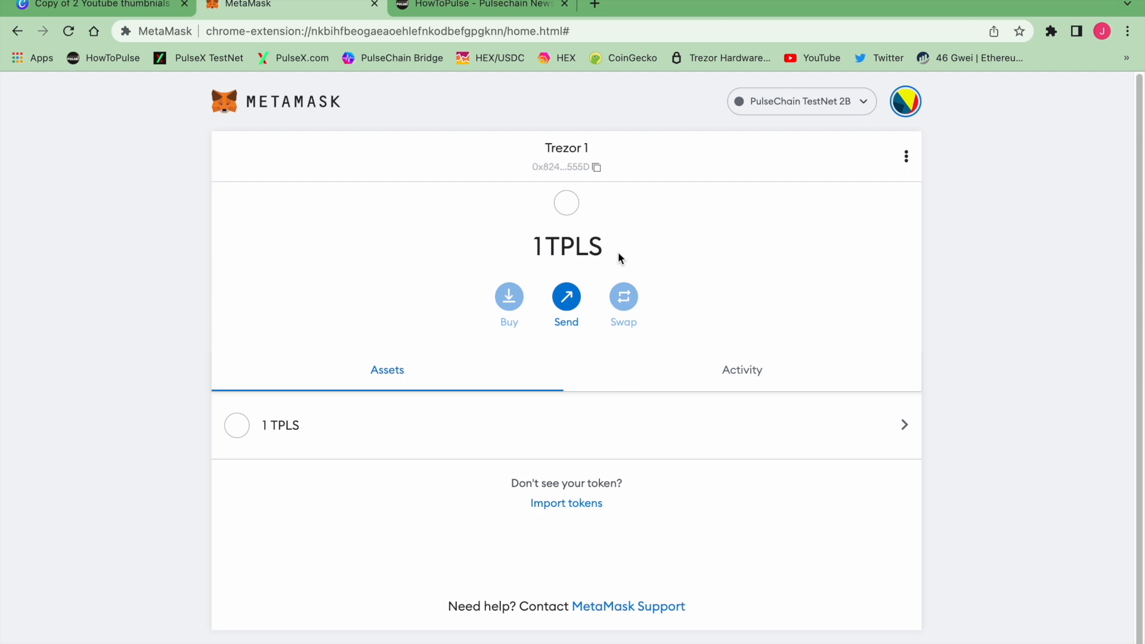
mouse_move(625, 243)
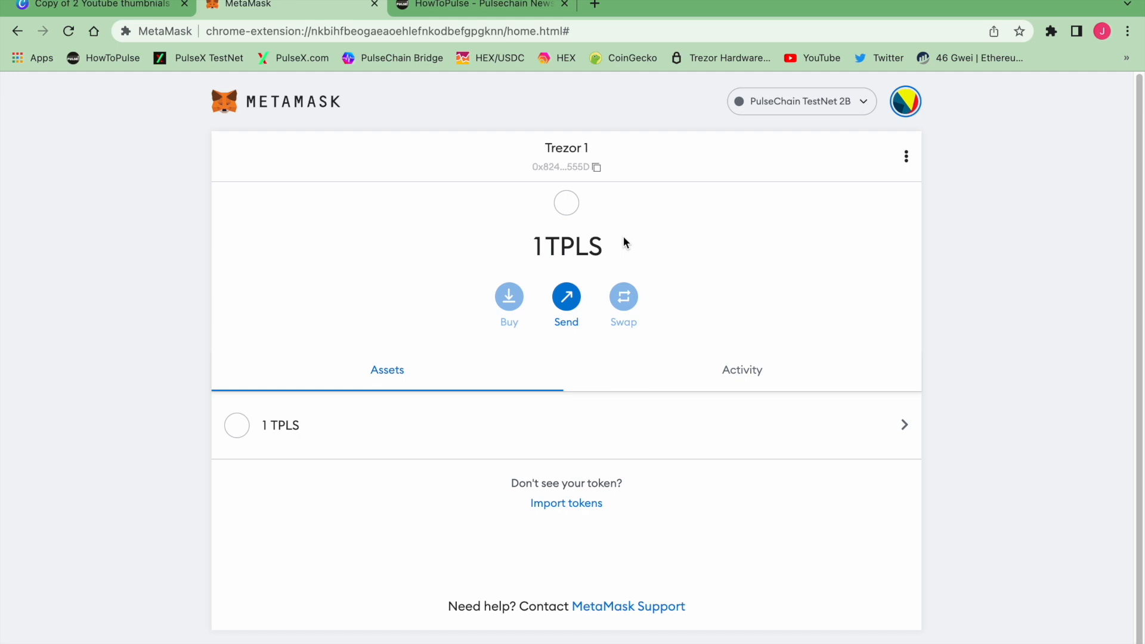
mouse_move(609, 243)
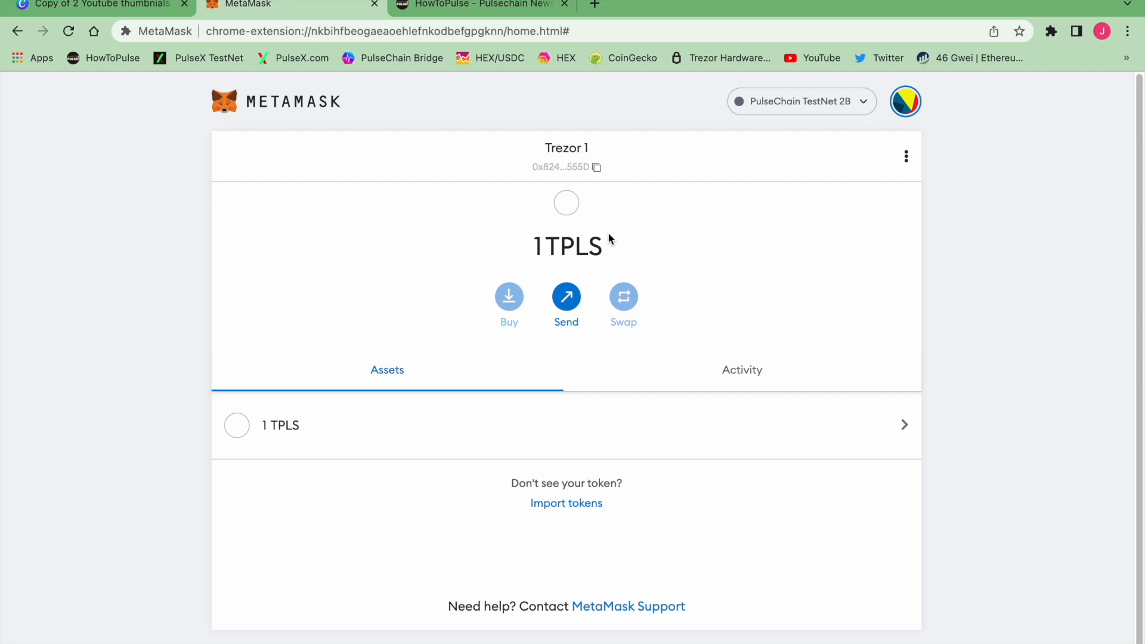
mouse_move(614, 227)
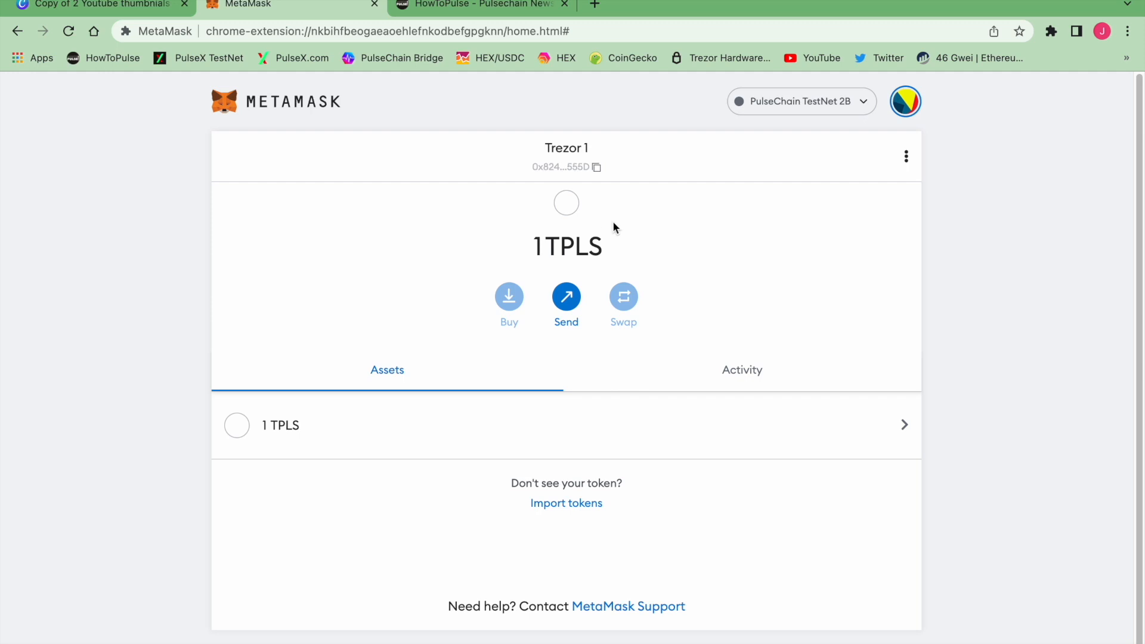
mouse_move(566, 166)
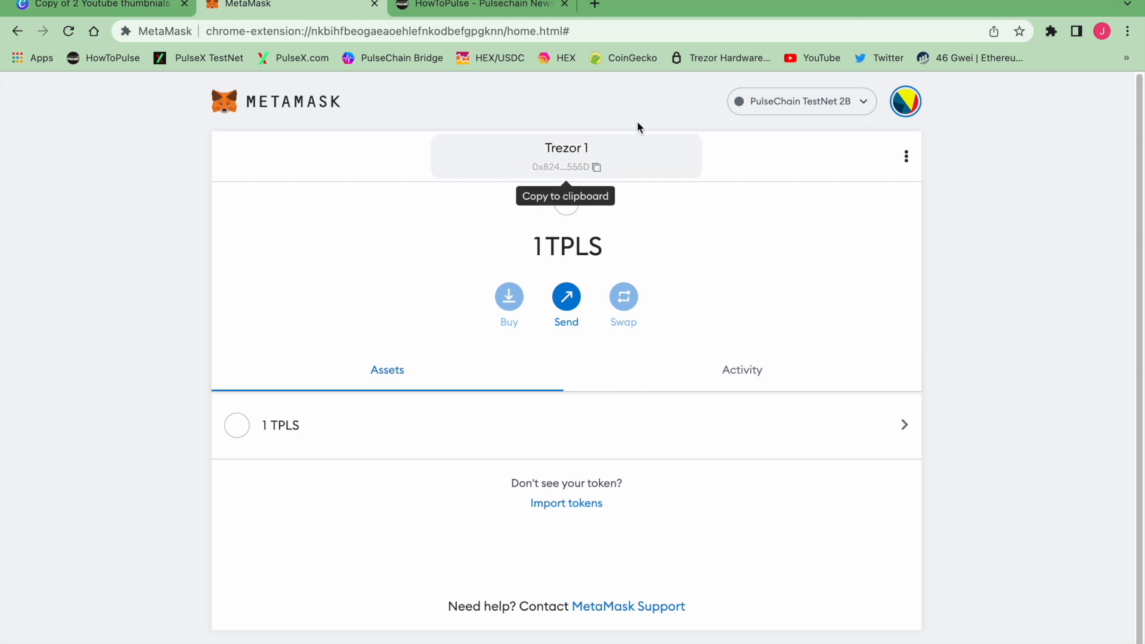